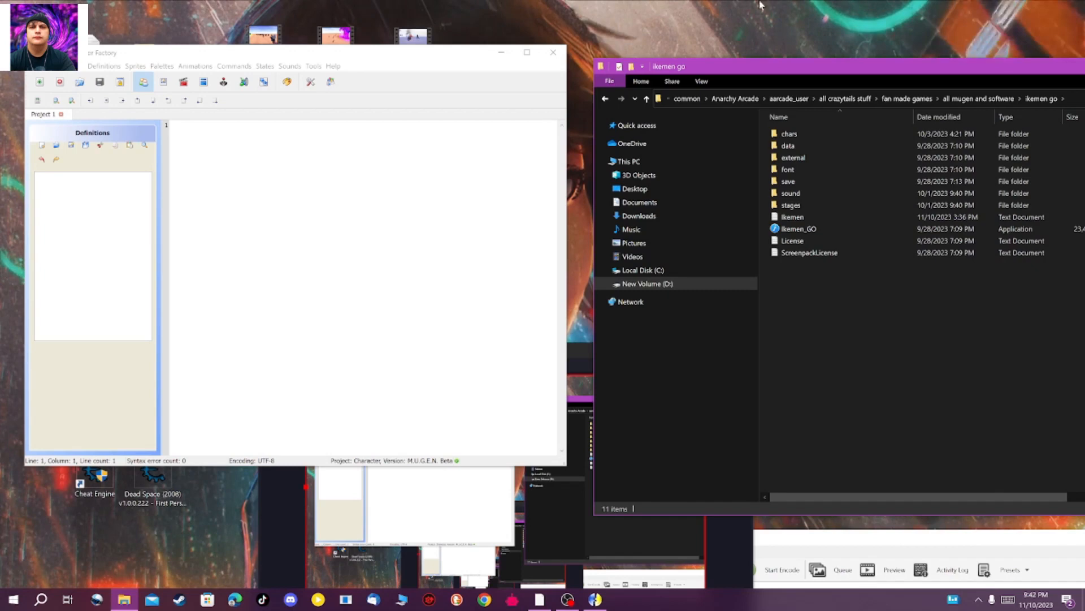
Select the Ikemen_GO application in the ikemen go install folder
click(799, 229)
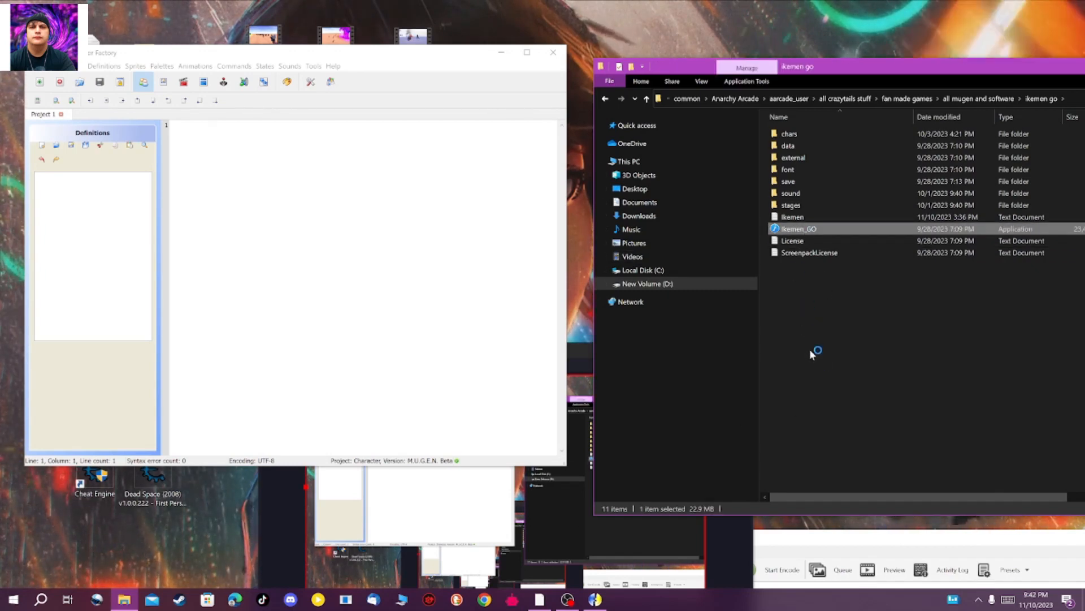
mouse_move(807, 367)
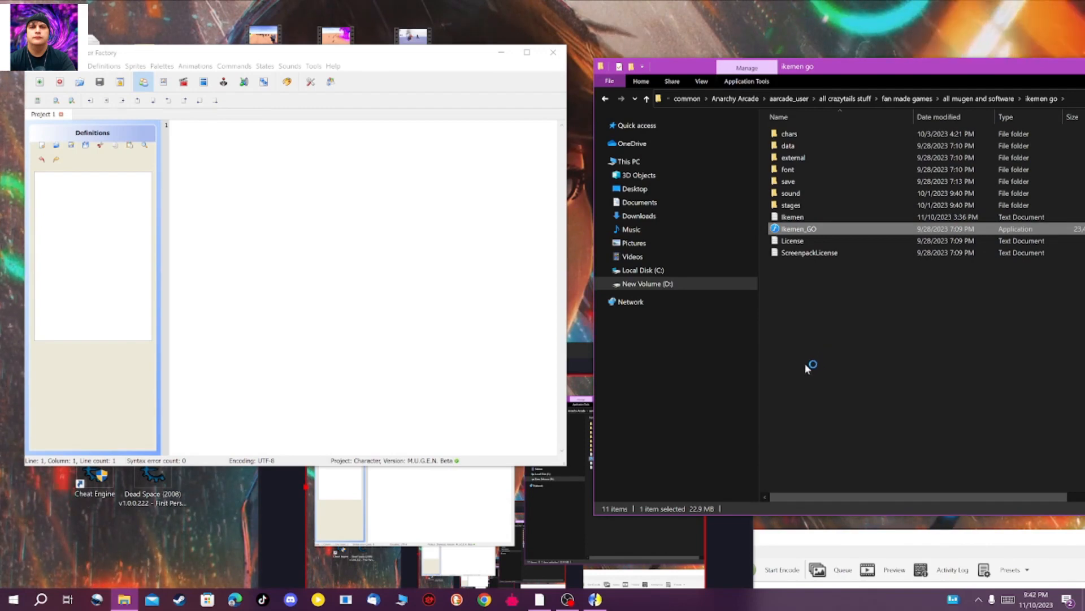
mouse_move(806, 369)
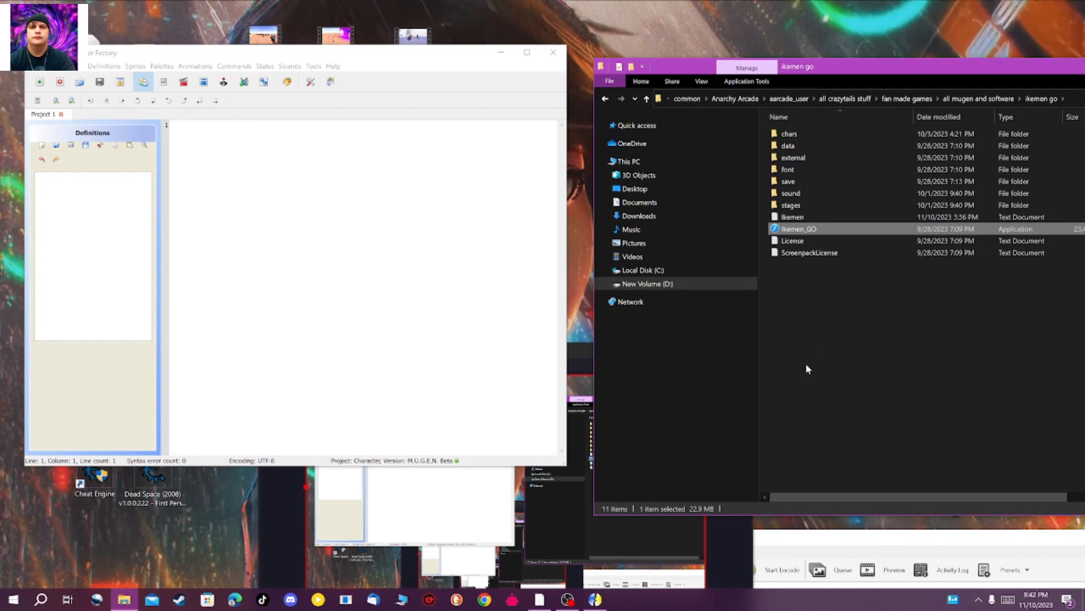
mouse_move(789, 340)
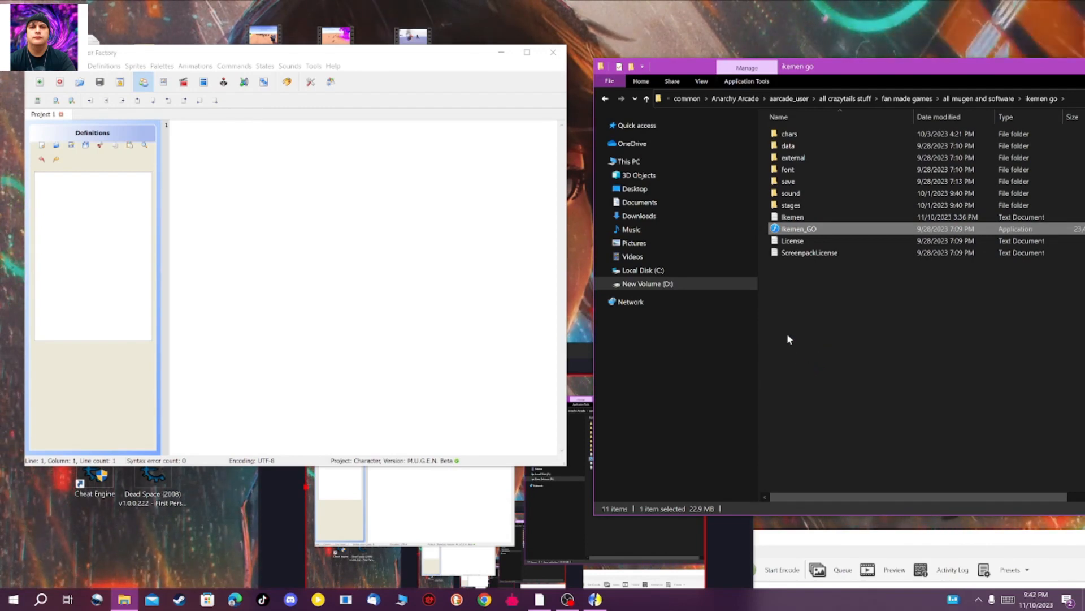
Launch Ikemen GO, view Cleopatra on the character select screen, then close the game window
double_click(799, 229)
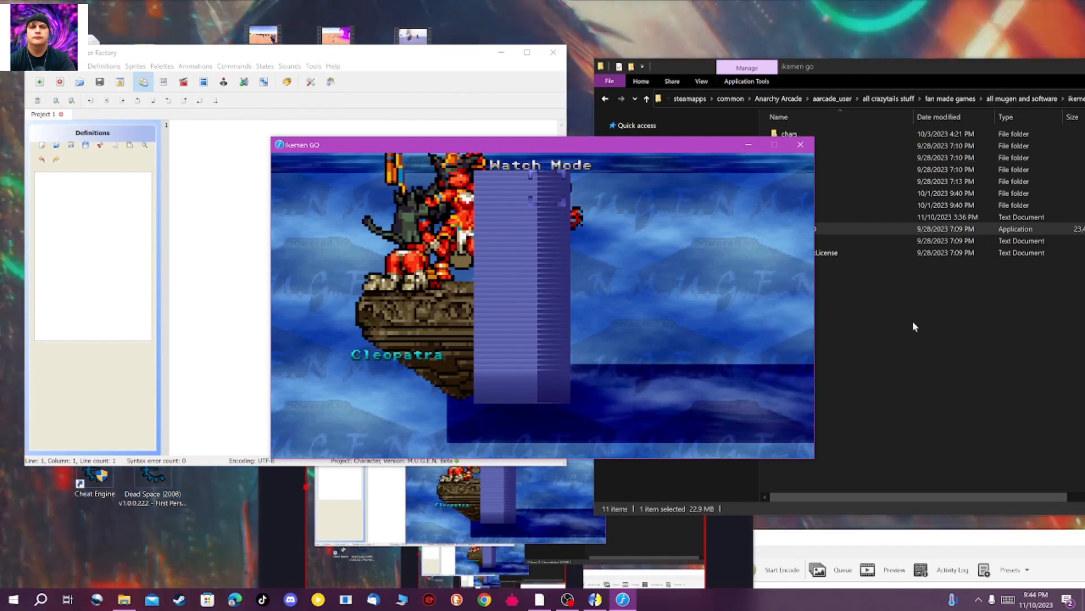
mouse_move(800, 144)
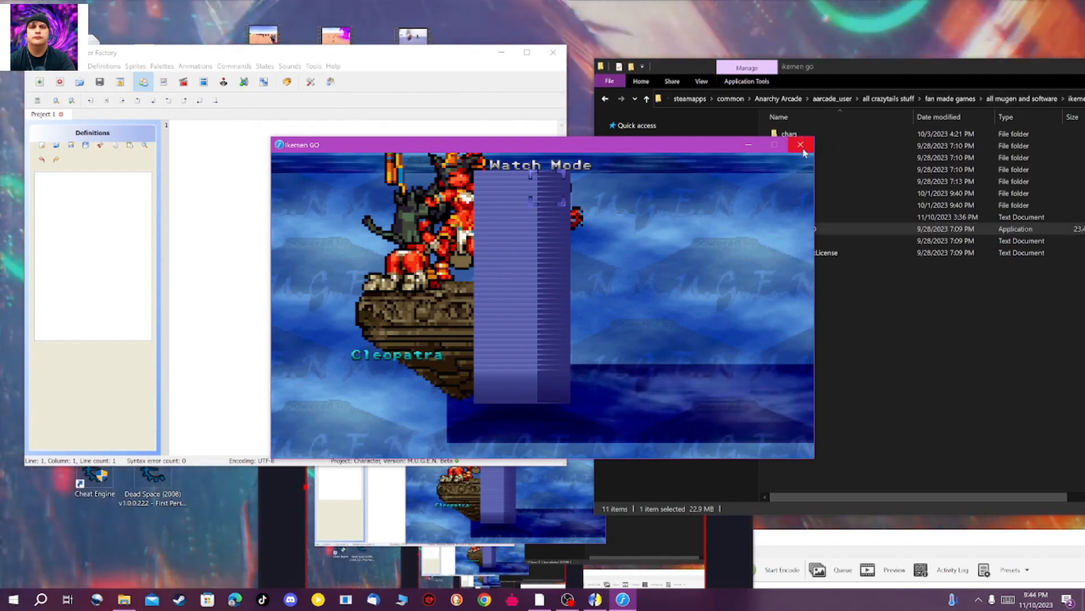
mouse_move(800, 144)
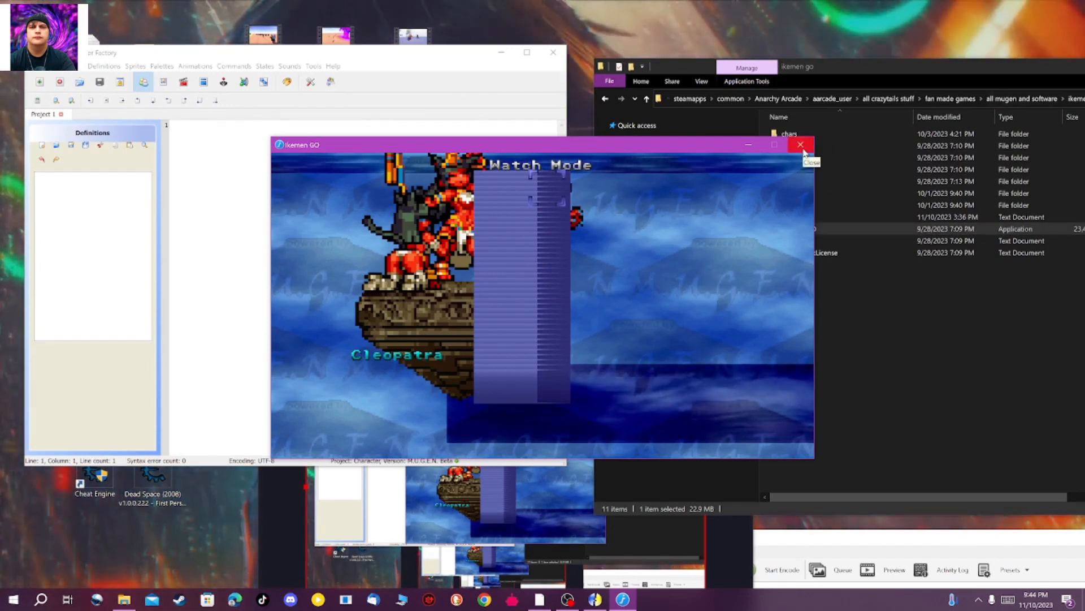
click(802, 145)
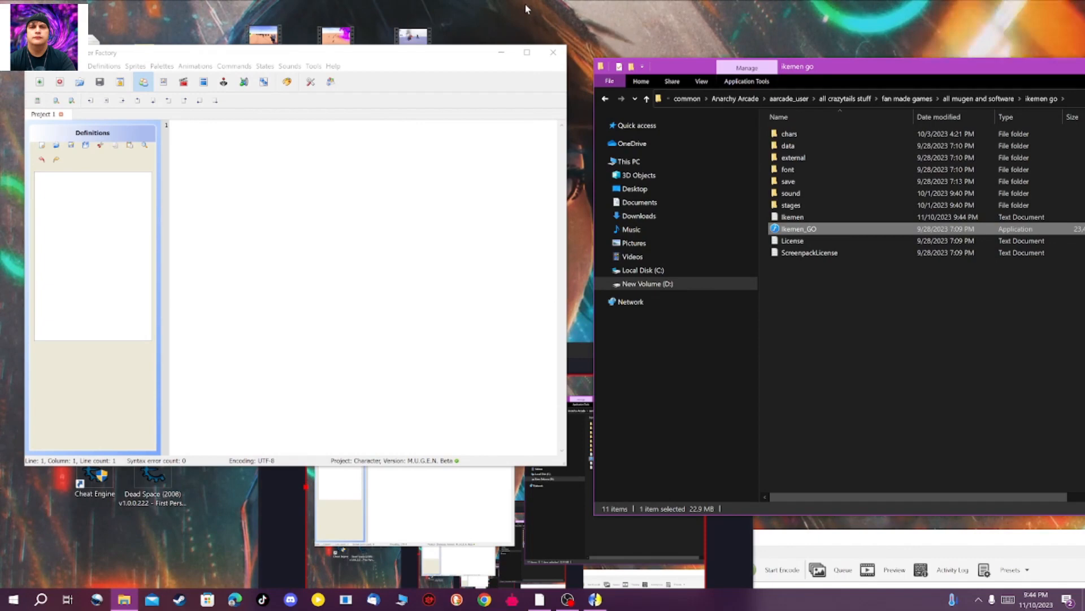
mouse_move(658, 8)
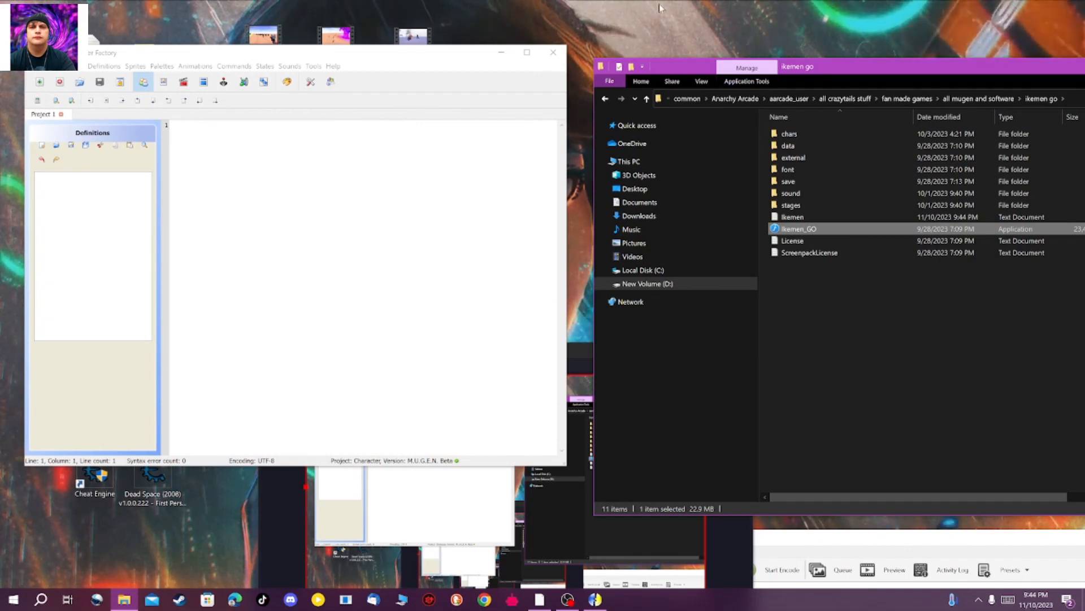
mouse_move(681, 38)
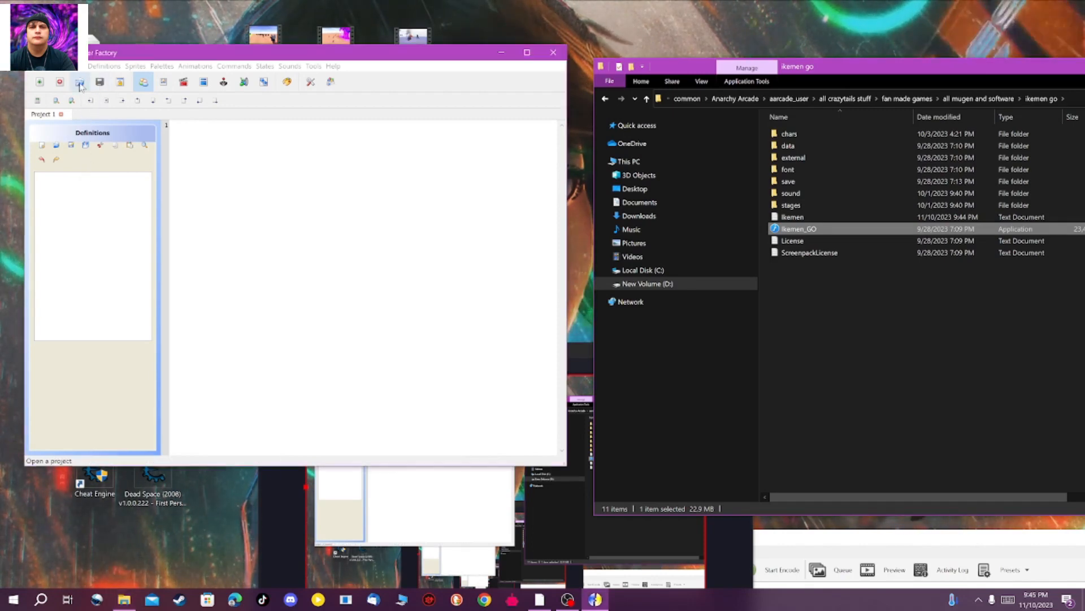
Open Cleopatra's .def project from the ikemen go > chars > Cleopatra folder
click(79, 81)
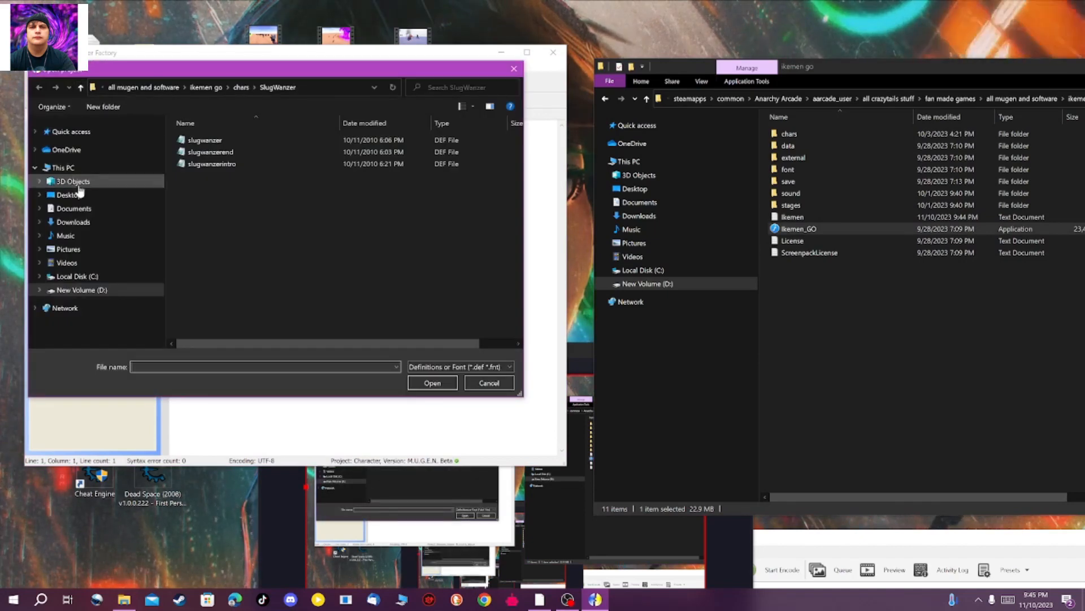
click(242, 87)
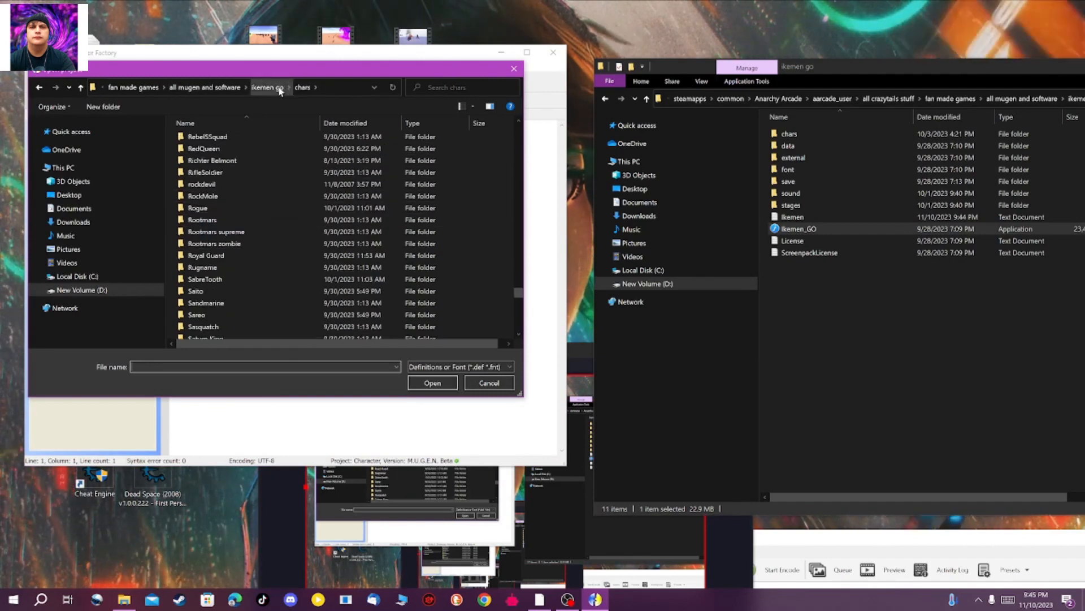
click(267, 87)
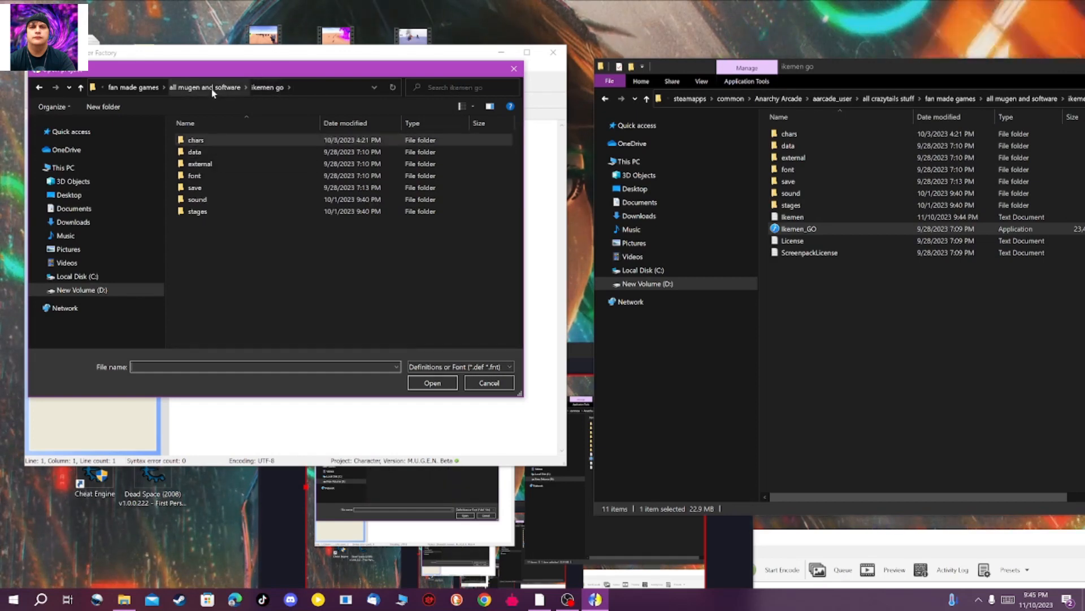
double_click(196, 139)
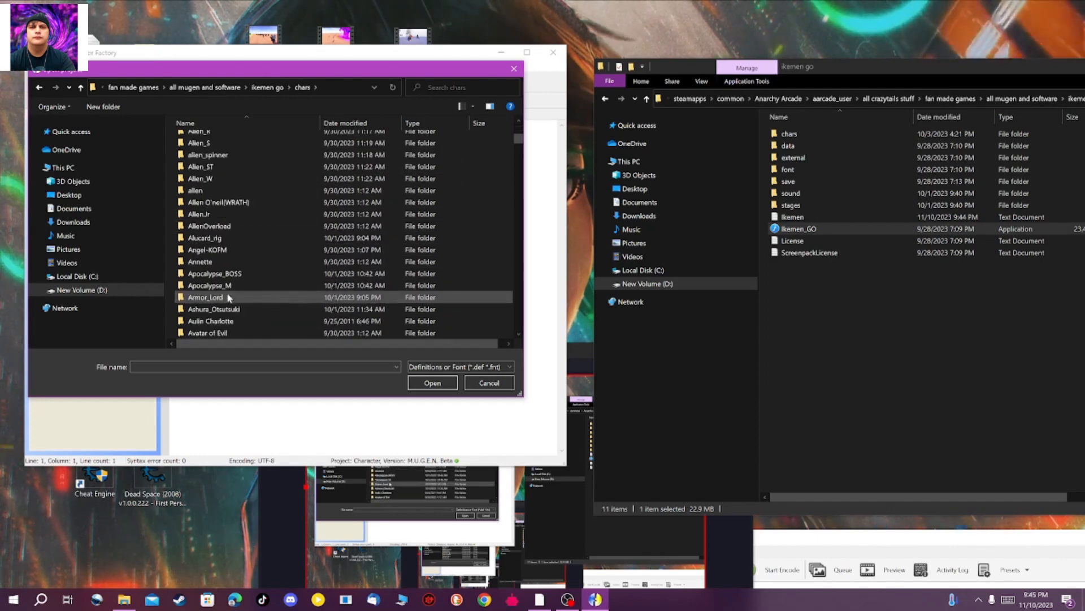
scroll(down, 3)
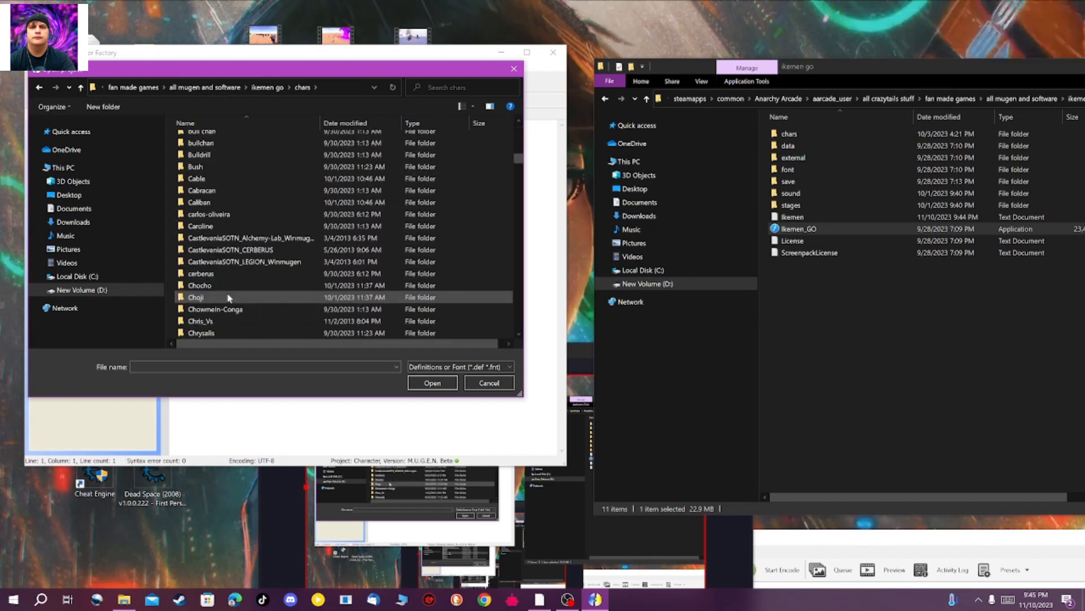
scroll(down, 3)
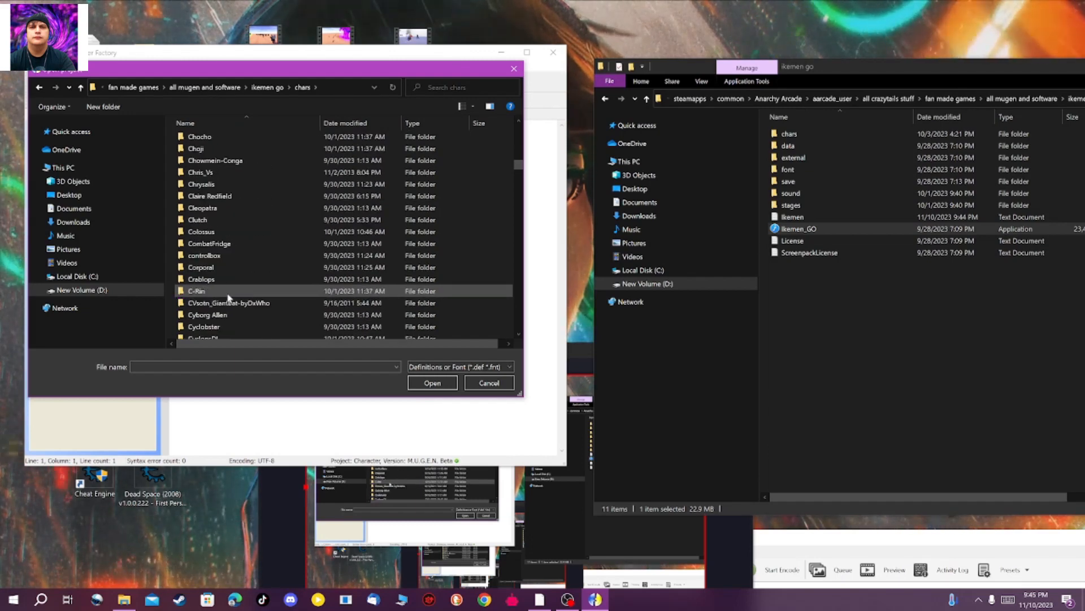
click(202, 278)
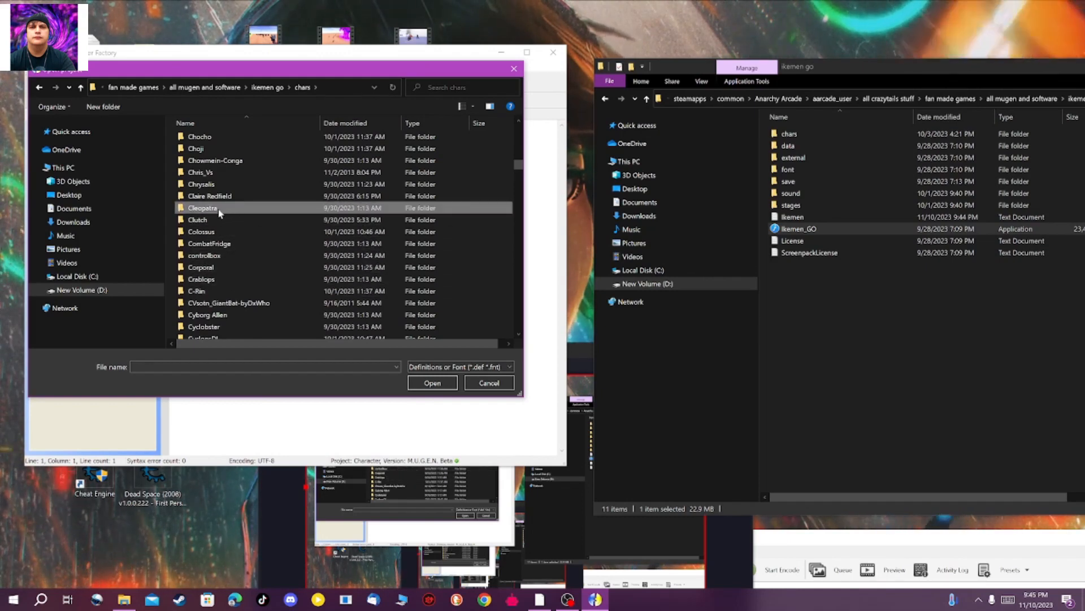
double_click(202, 208)
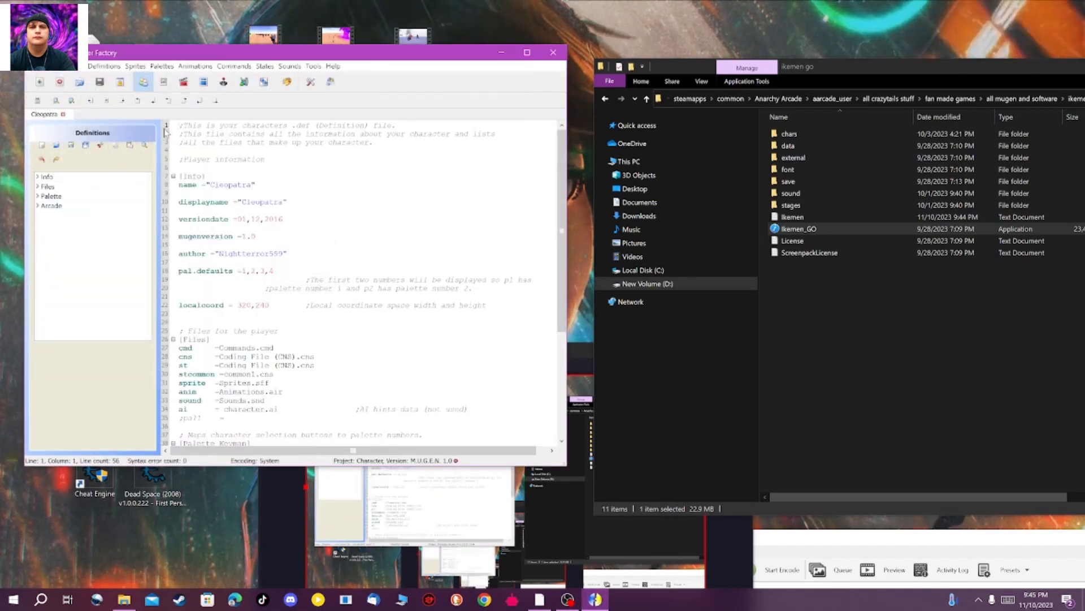
mouse_move(202, 81)
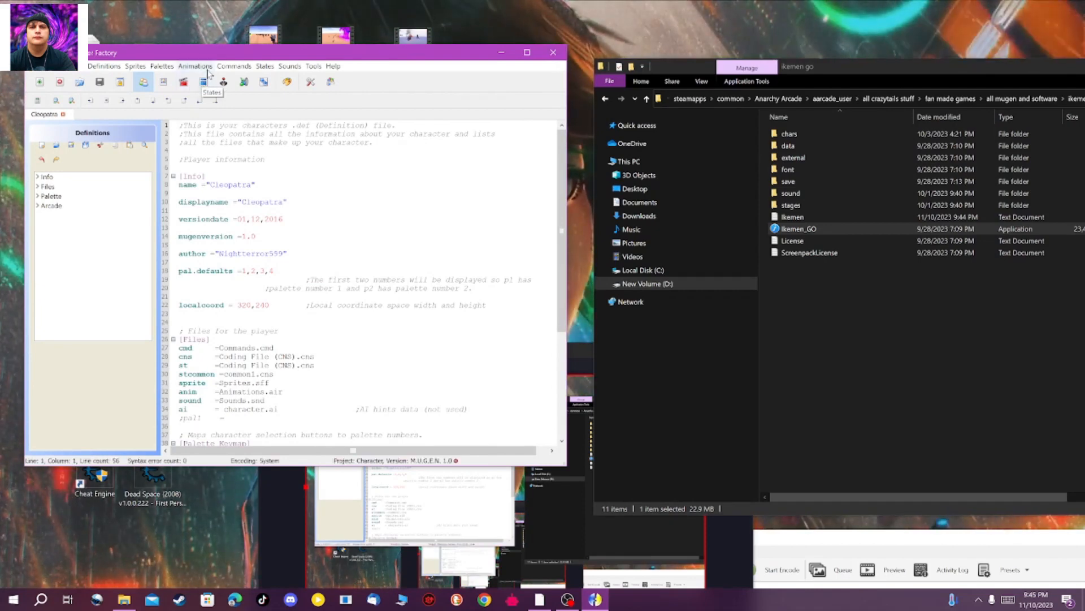
mouse_move(163, 82)
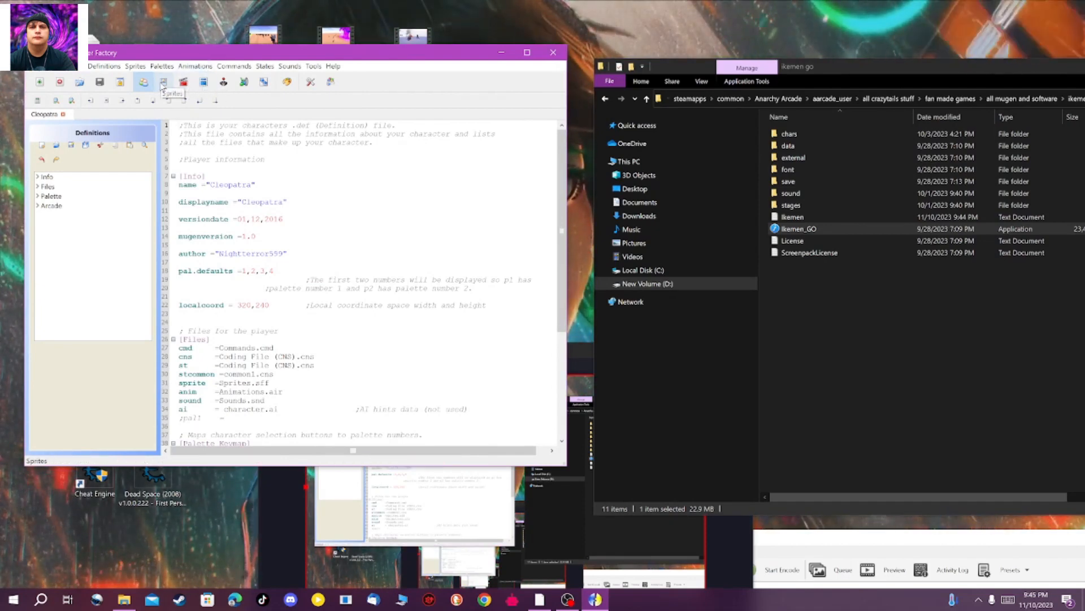
Switch Cleopatra's project to the Sprites editor, showing sprite 1 of 186
click(162, 83)
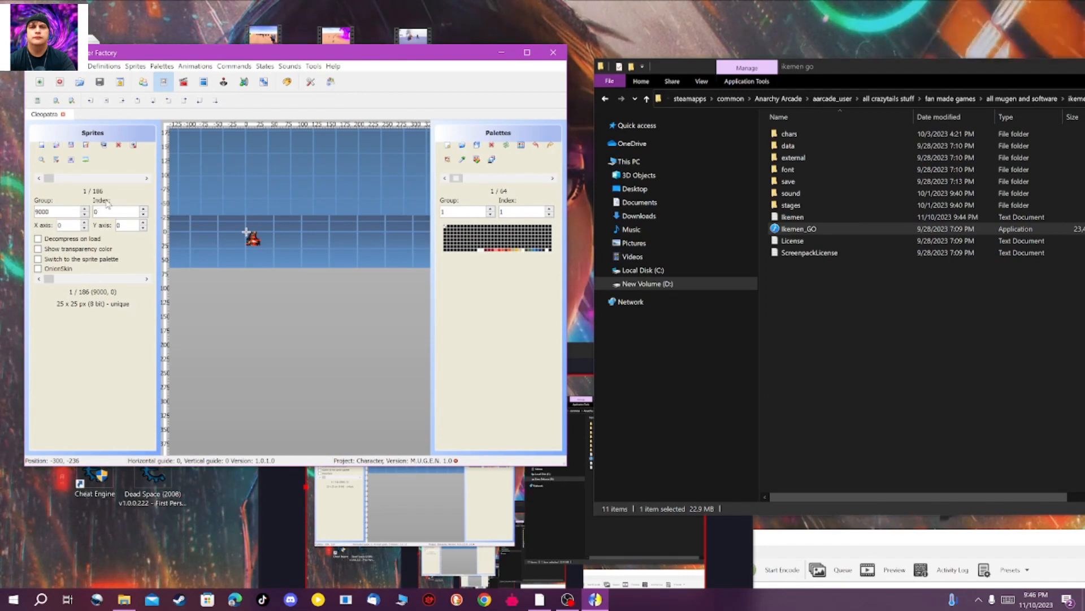
Step to sprite 2 of 186, Cleopatra's group 9000 index 1 portrait
click(147, 178)
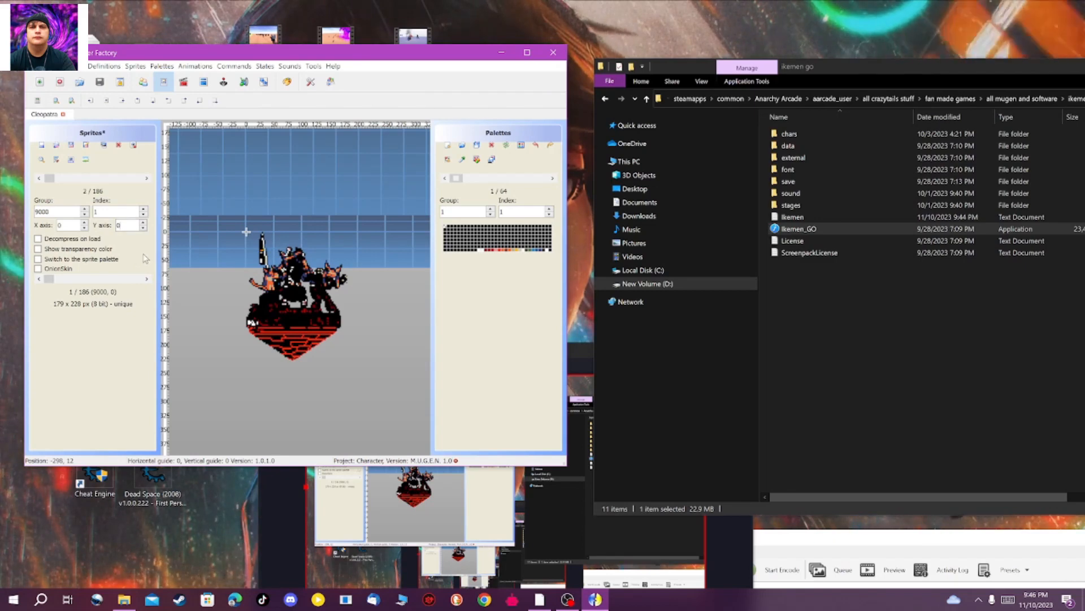
mouse_move(281, 323)
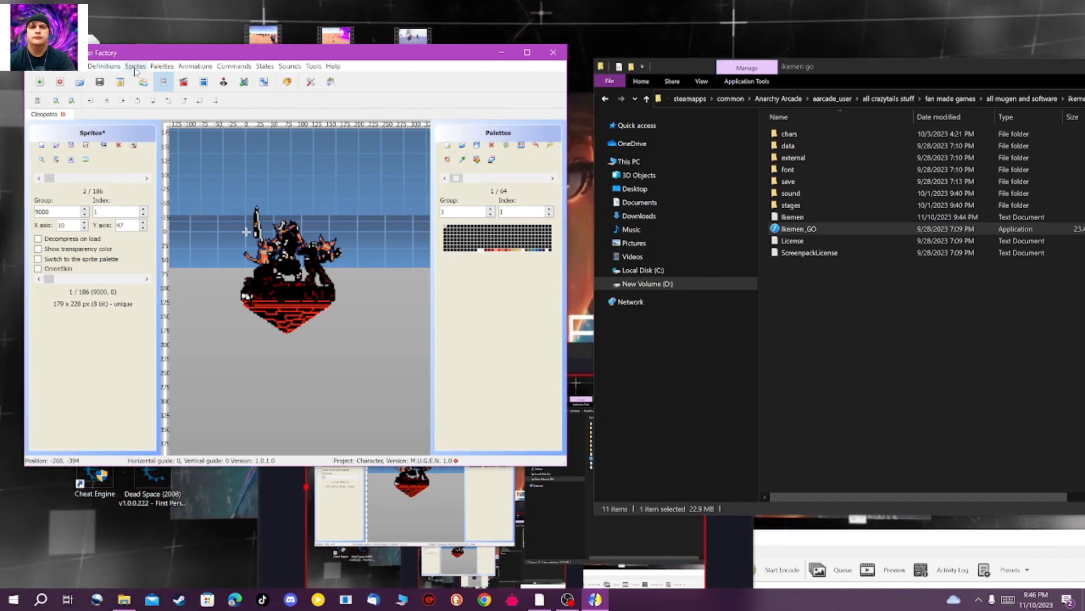
Load the group 9000 index 1 portrait into the image editor via the Sprites menu
click(135, 66)
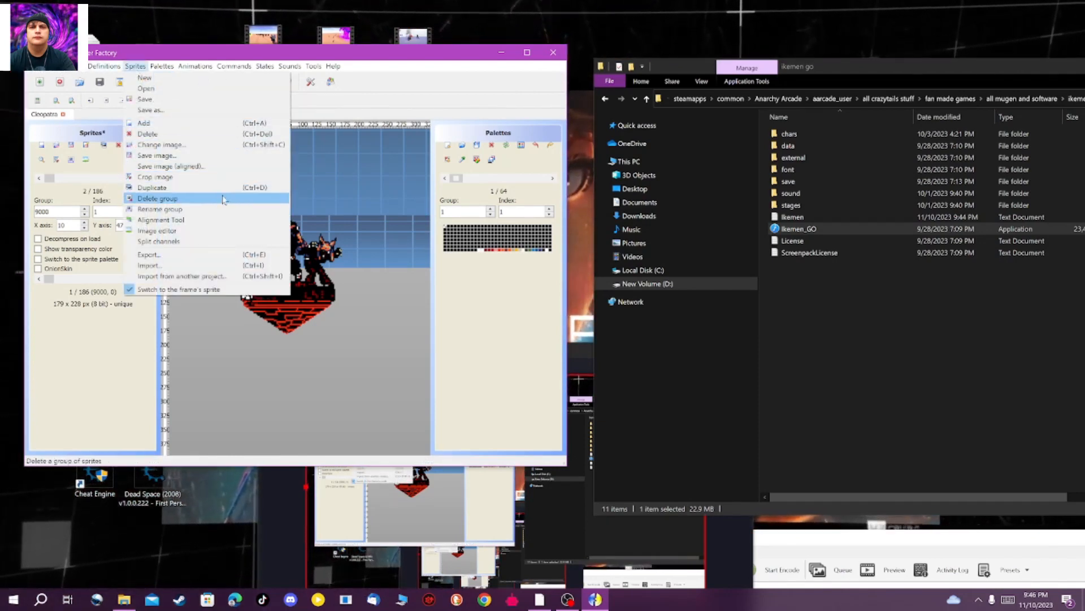
mouse_move(158, 231)
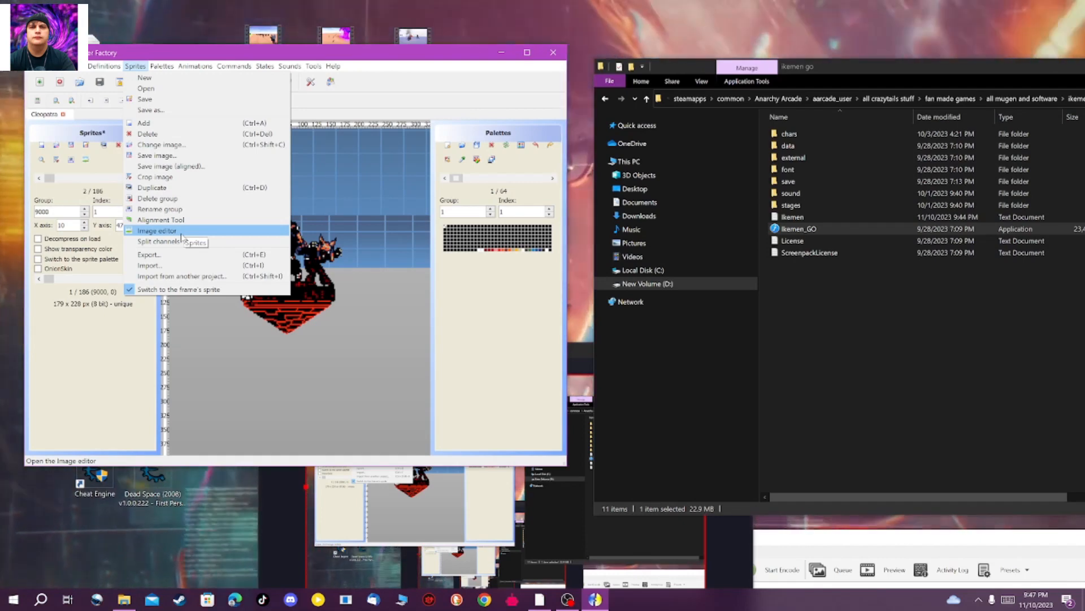
click(158, 231)
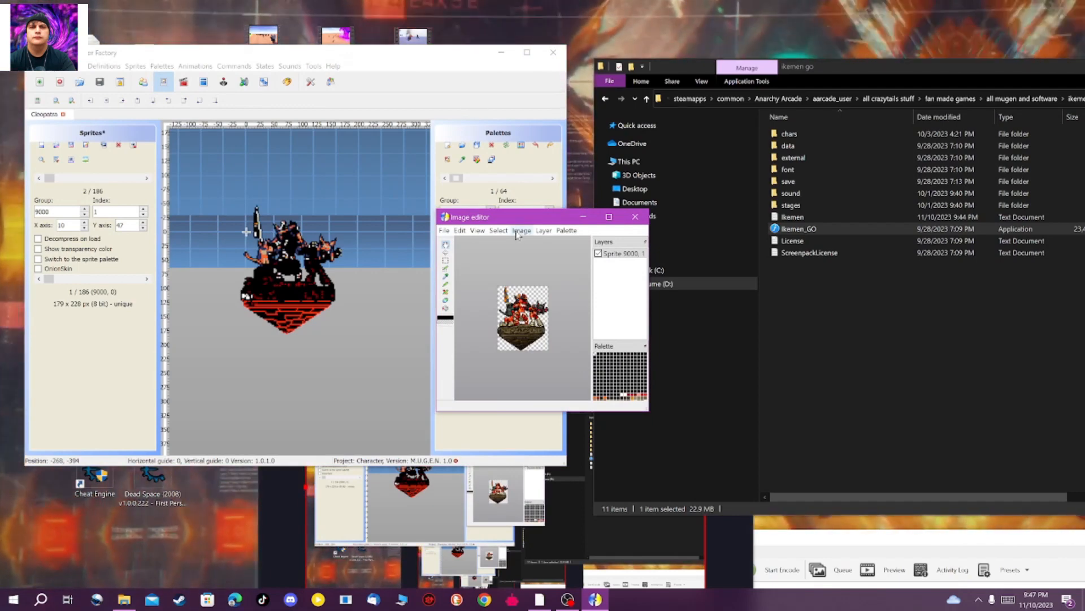
Resize the portrait image to 130 wide by 160 high and apply it
click(522, 230)
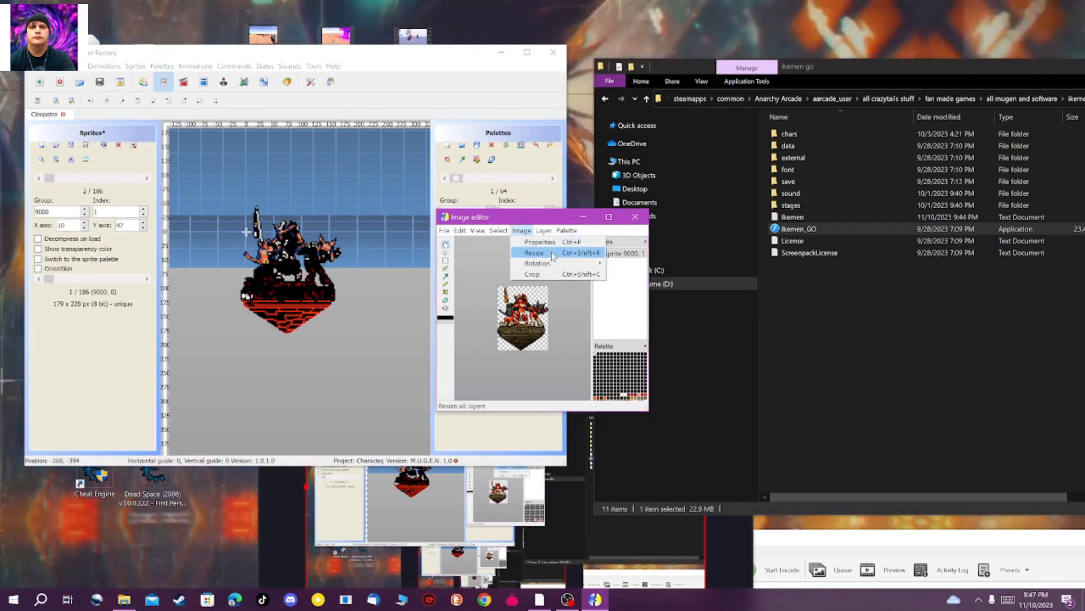
mouse_move(540, 242)
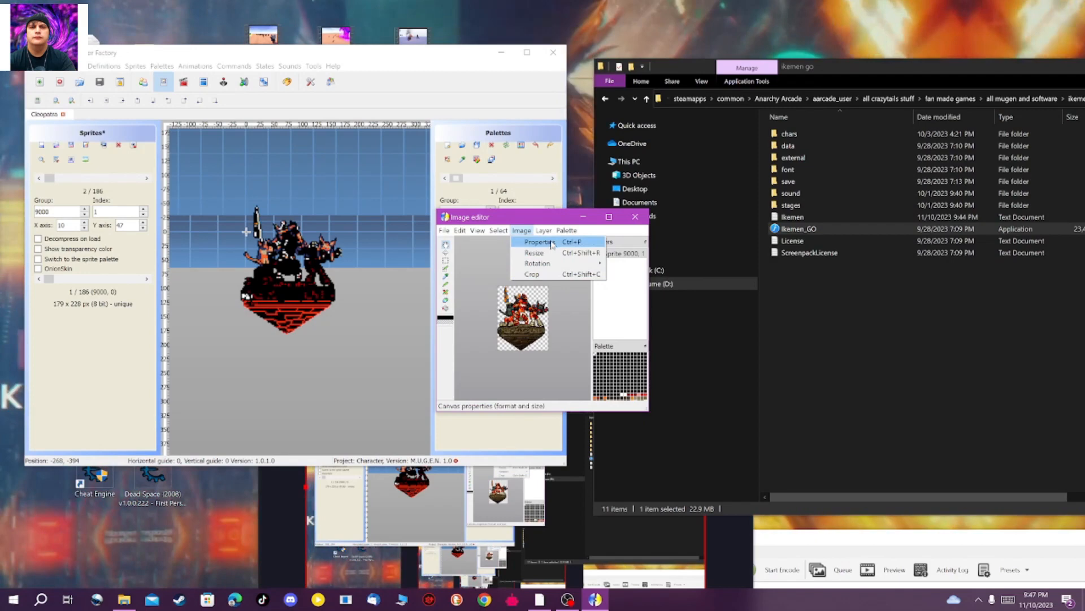
mouse_move(534, 252)
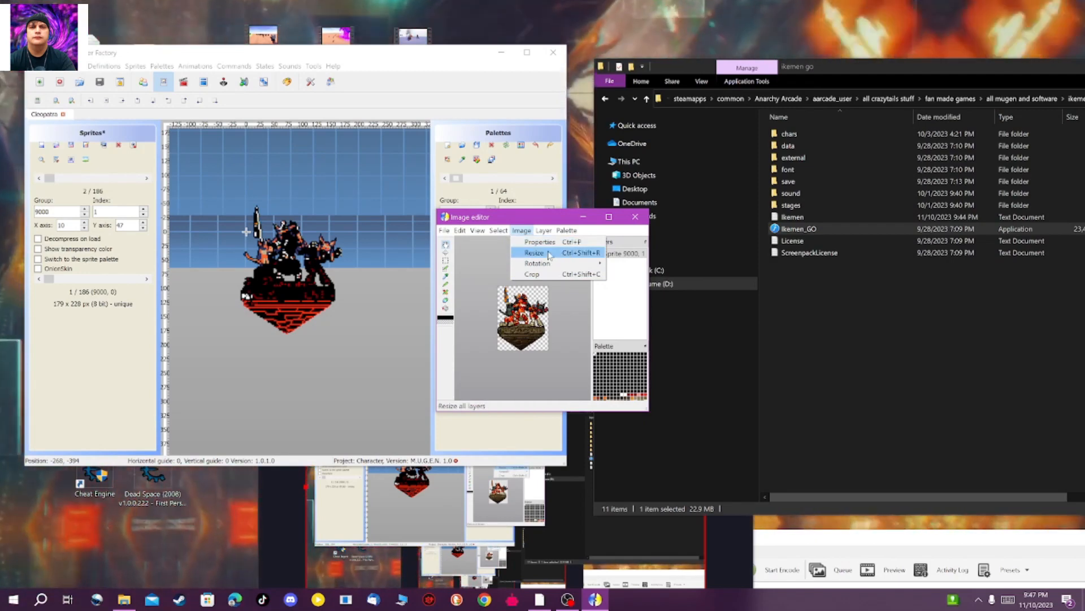
click(535, 252)
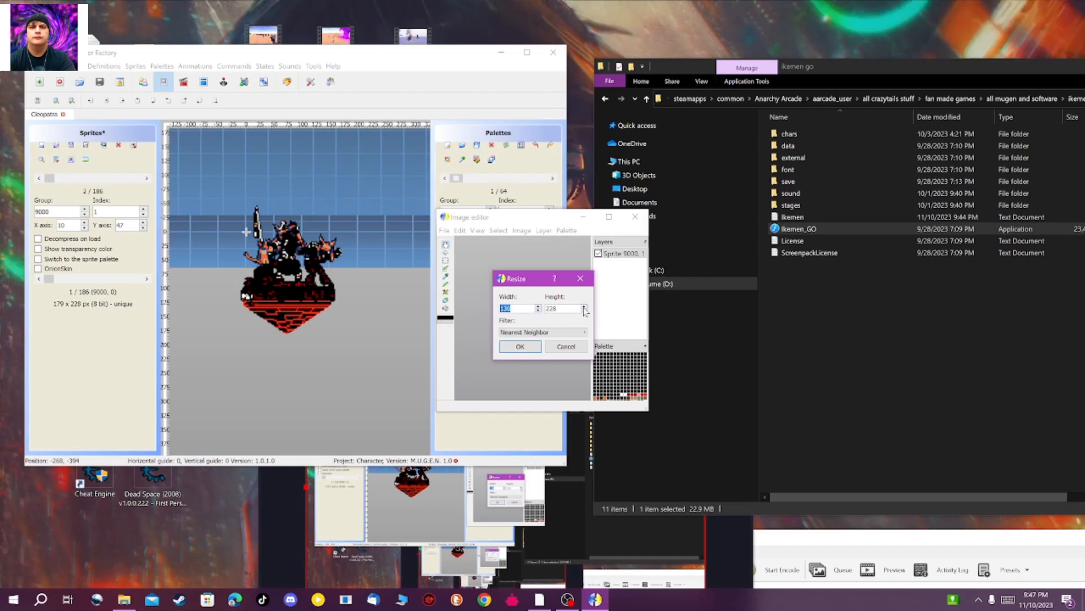
click(561, 308)
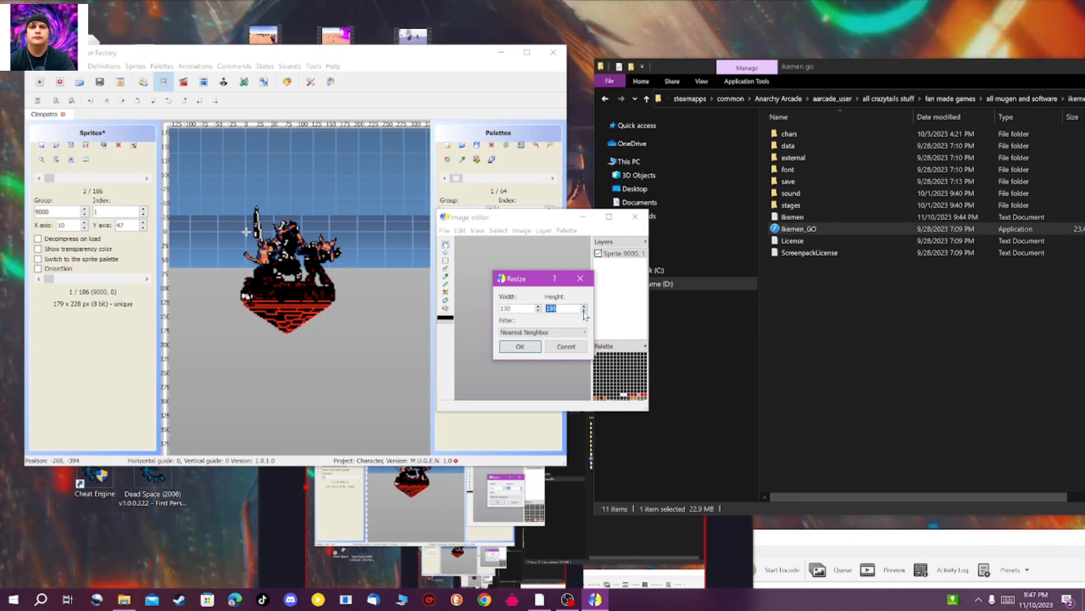
click(584, 311)
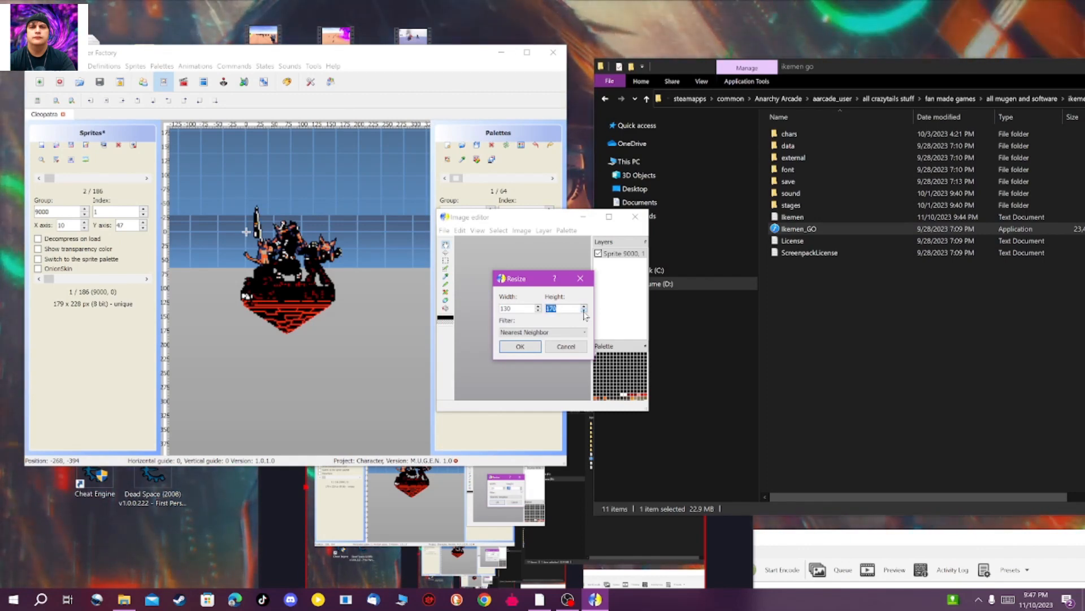
click(583, 312)
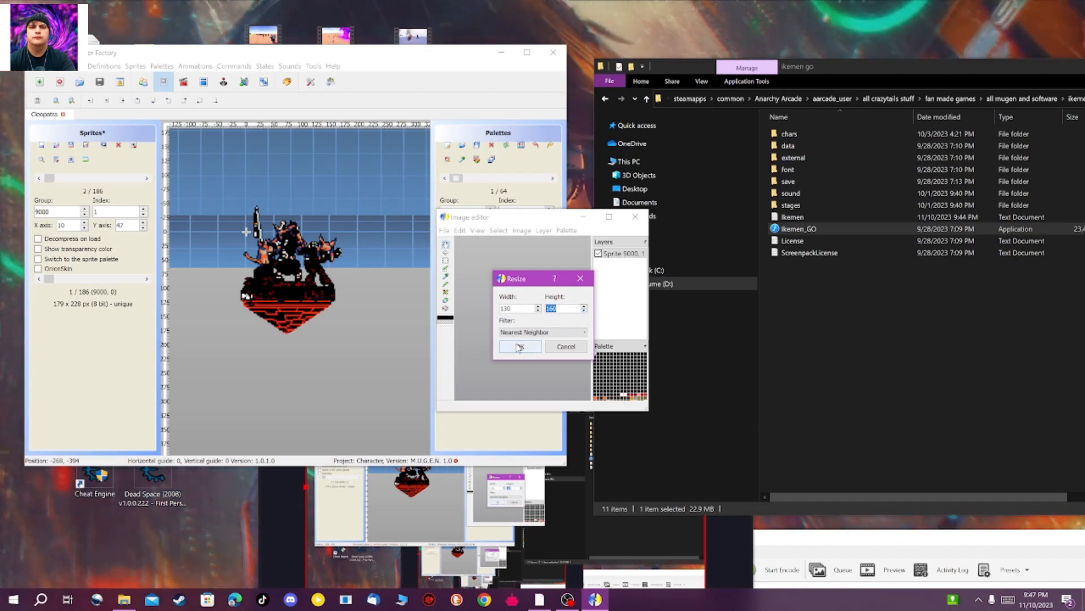
click(519, 346)
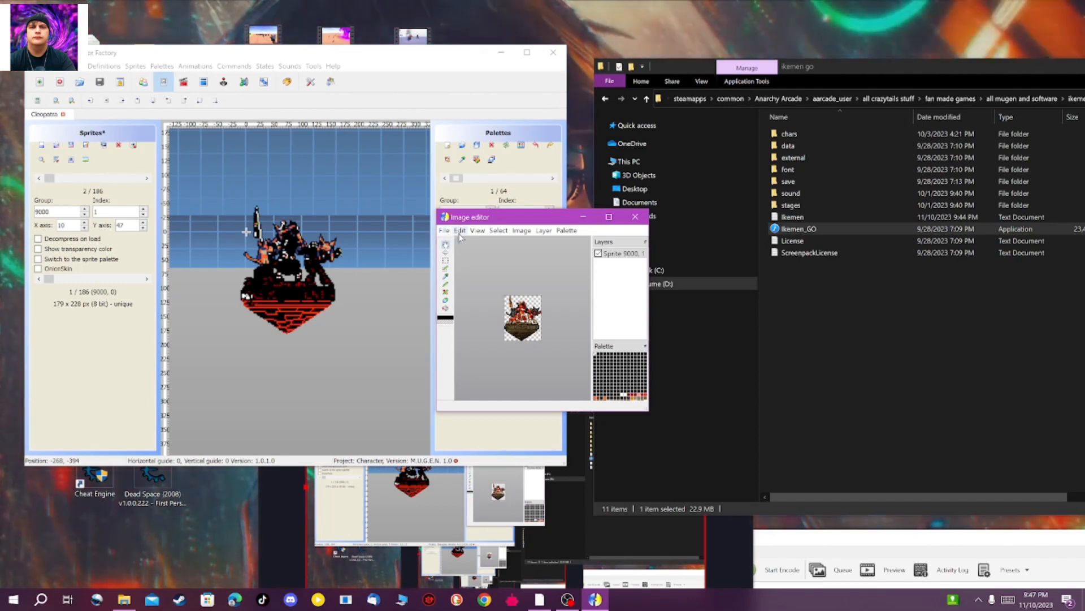
Close the image editor and confirm keeping the resized 130 × 160 portrait
click(443, 229)
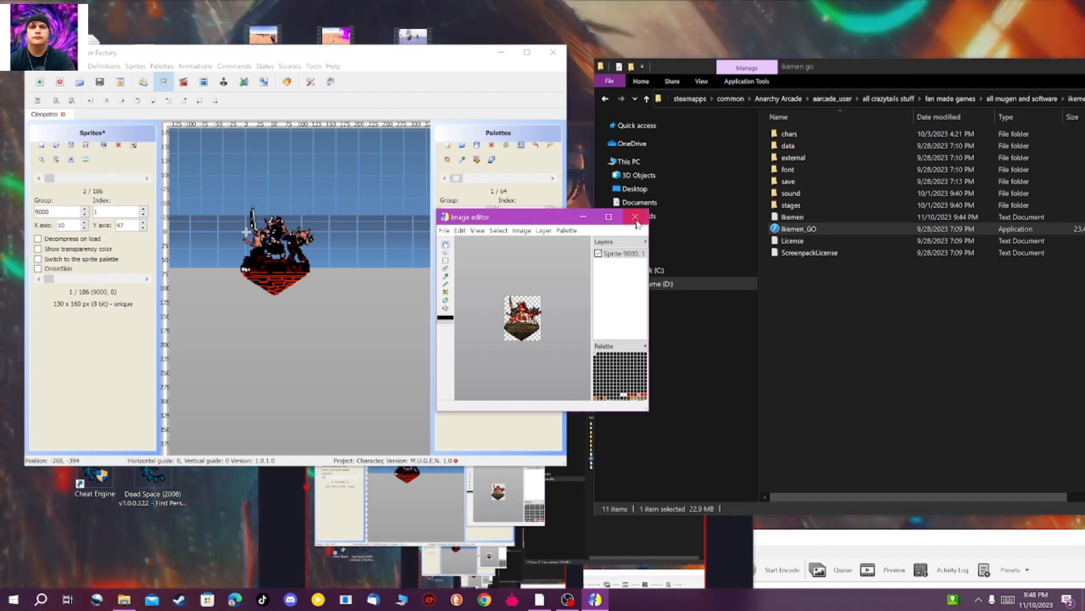
click(634, 218)
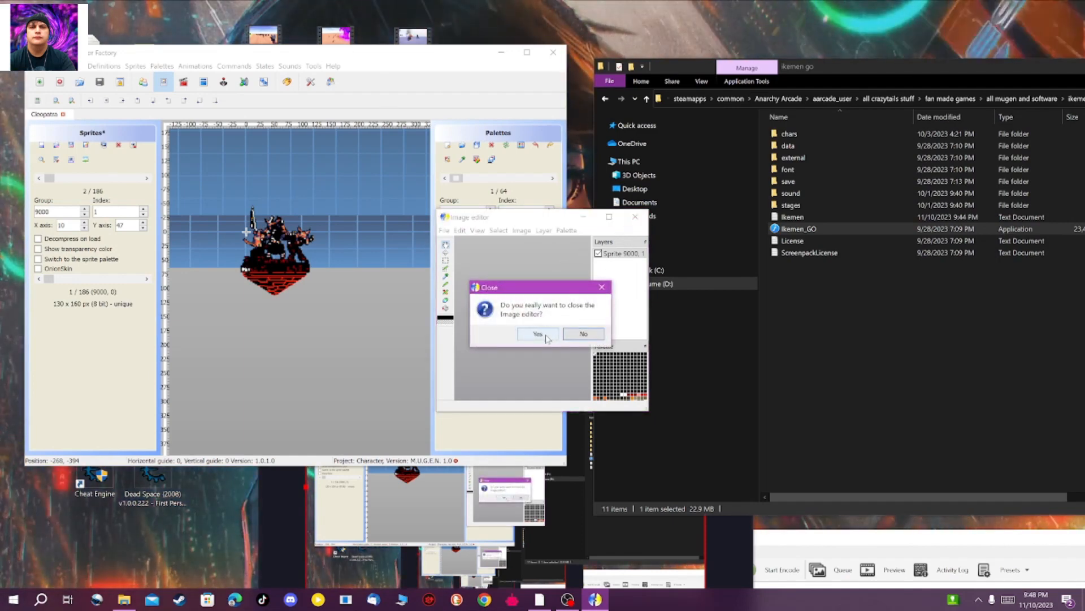
click(539, 333)
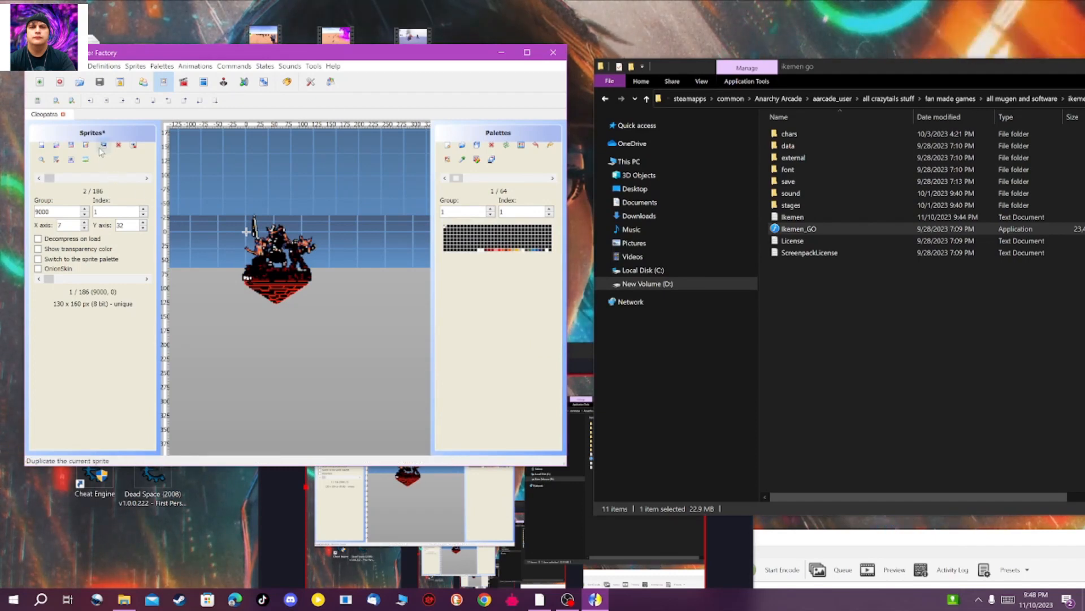
mouse_move(85, 144)
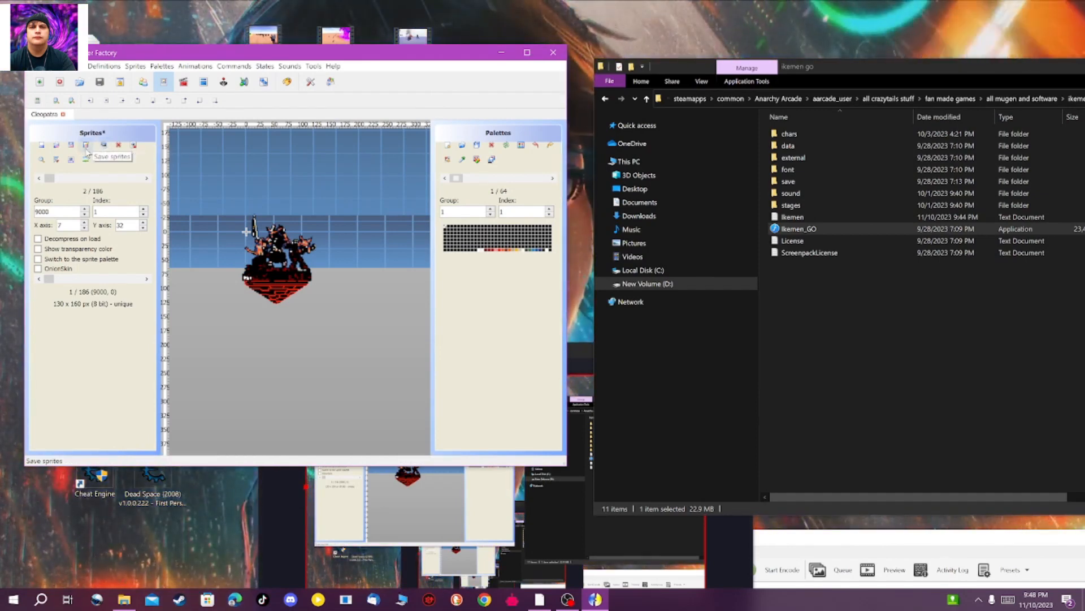
Save Cleopatra's sprites with axis 7, 32, letting the wrong sprite order auto-organize
click(85, 145)
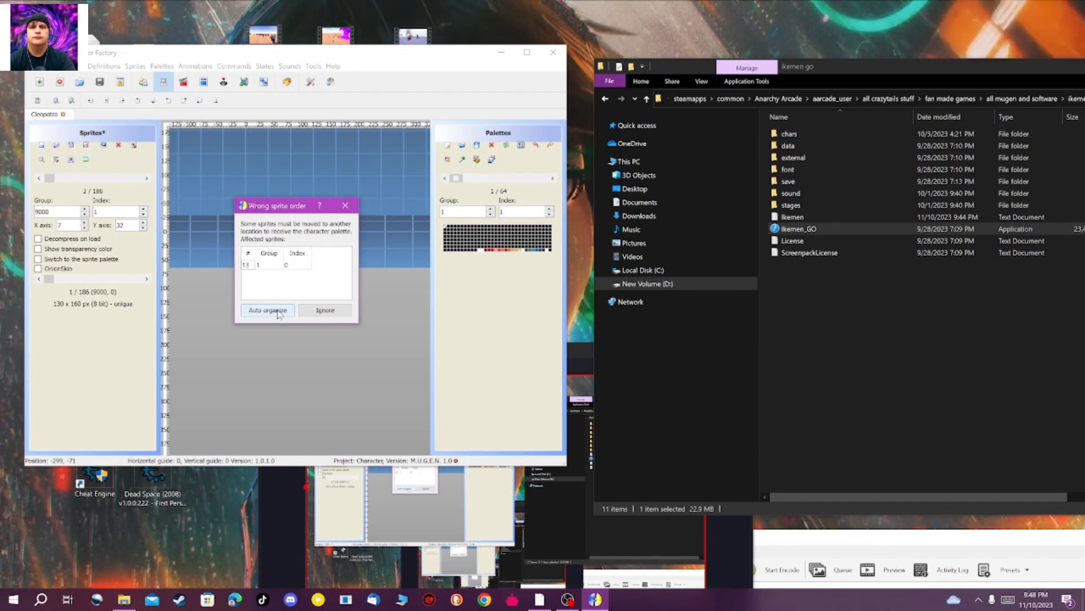
click(266, 310)
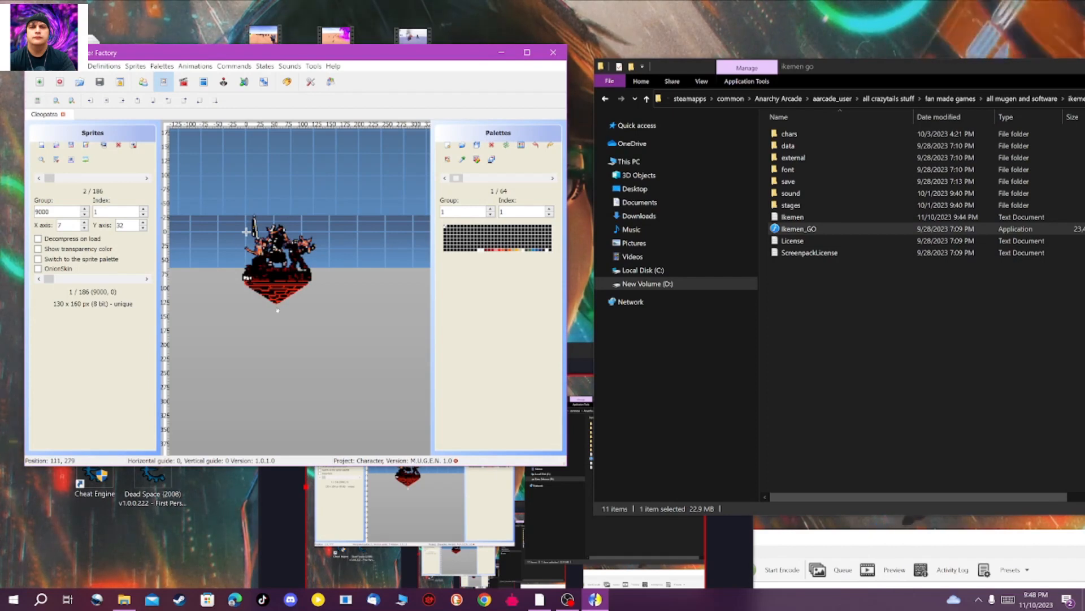
mouse_move(294, 344)
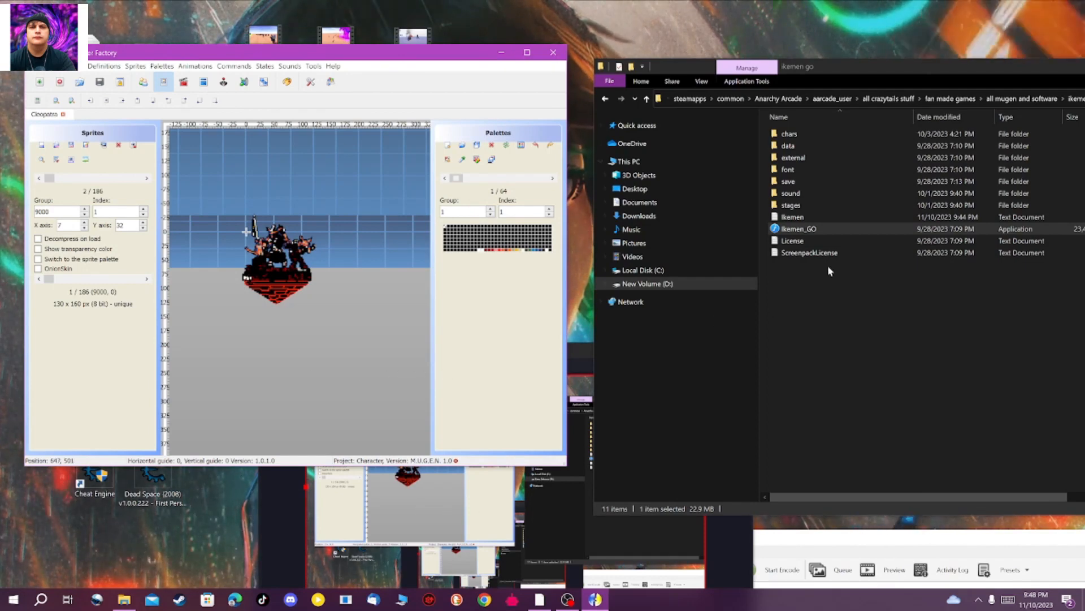
click(798, 228)
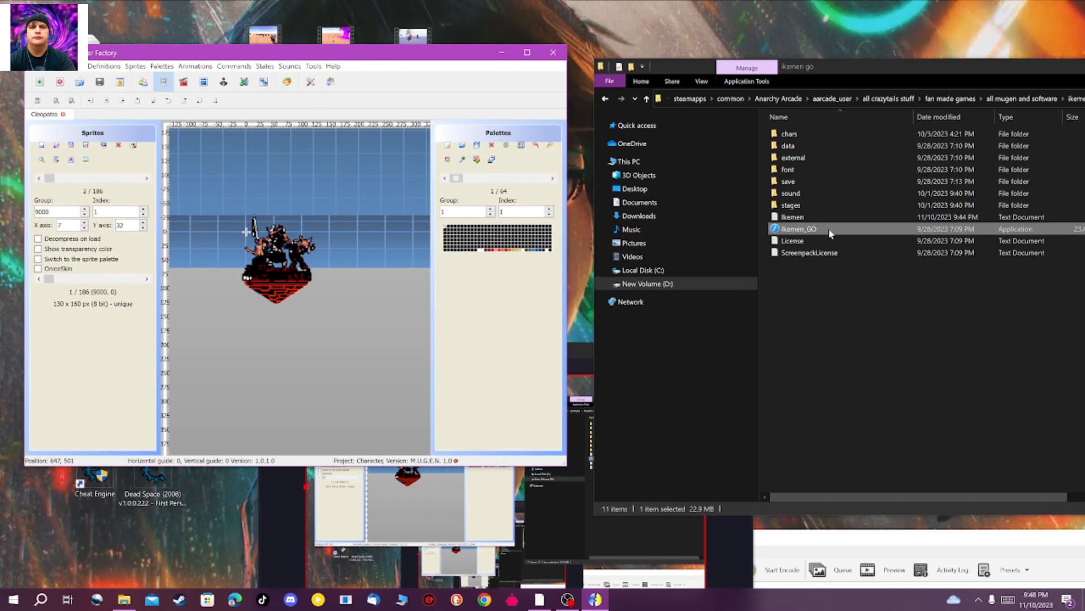
double_click(799, 228)
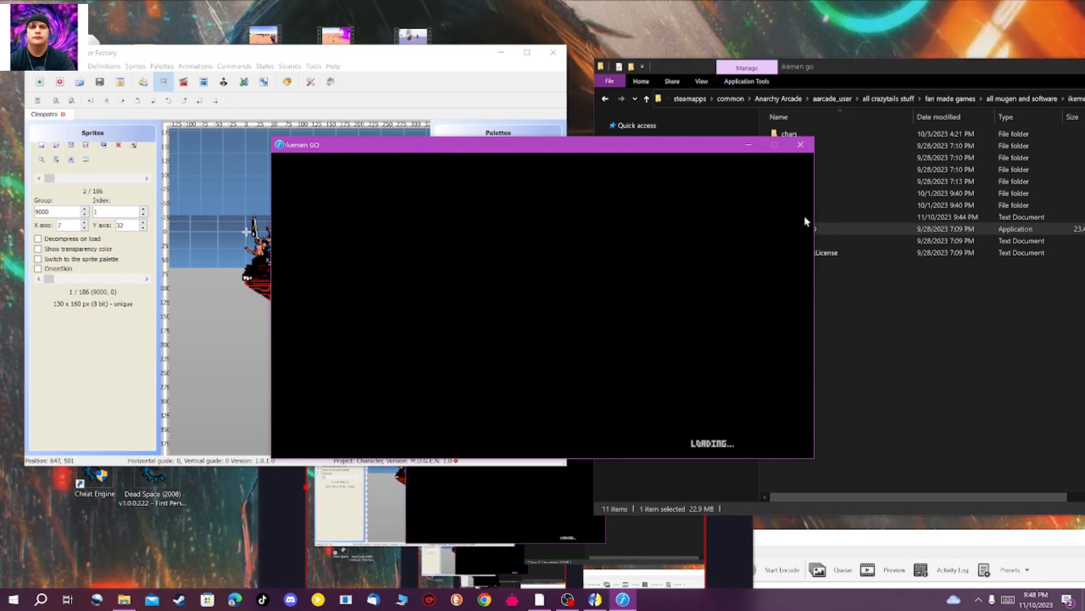
mouse_move(788, 202)
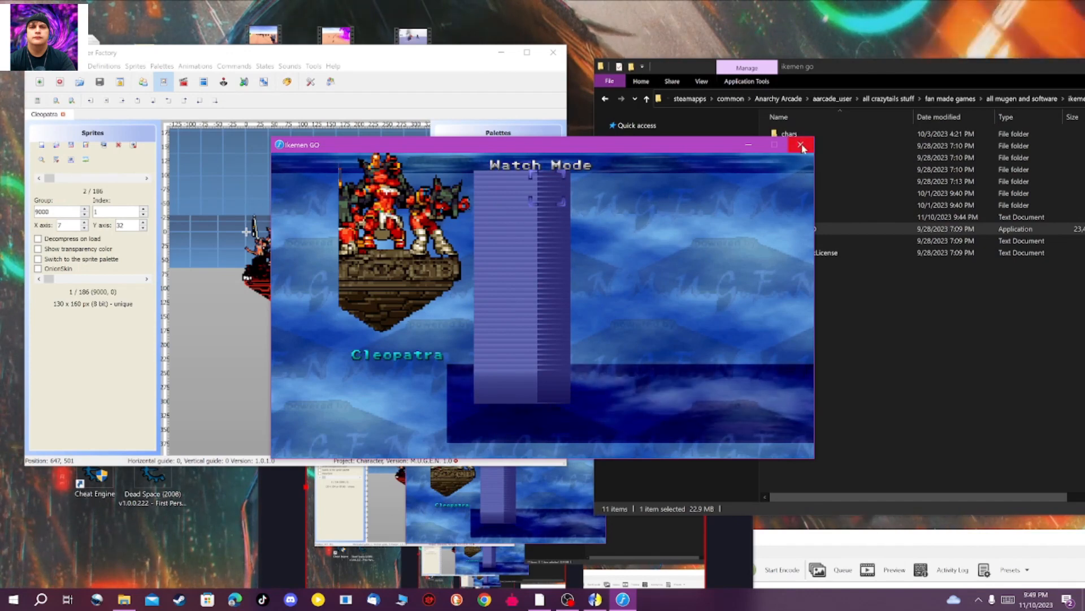
click(801, 144)
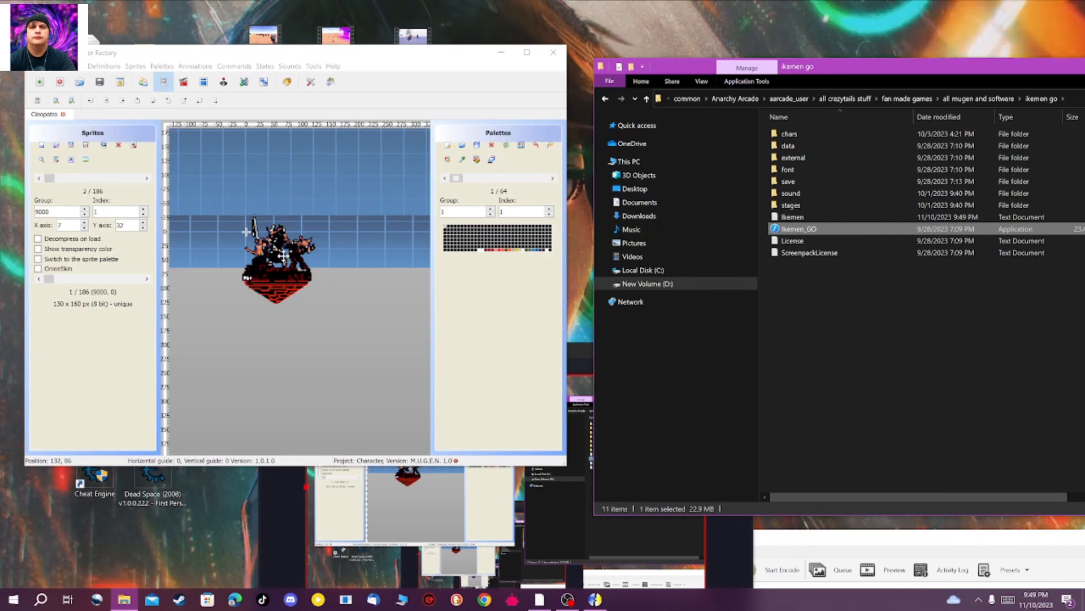
mouse_move(282, 256)
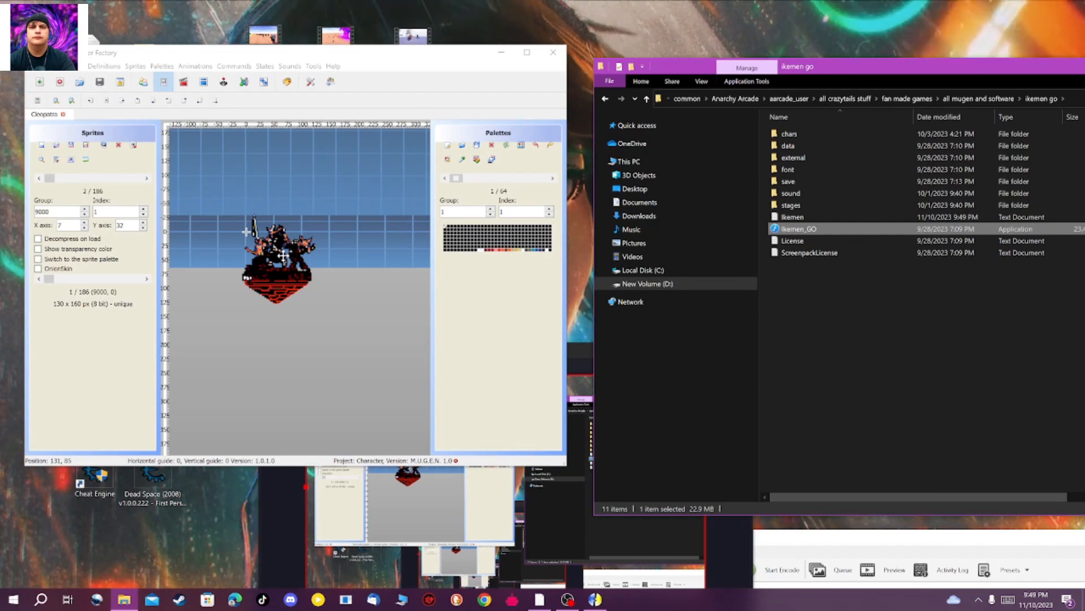
mouse_move(272, 258)
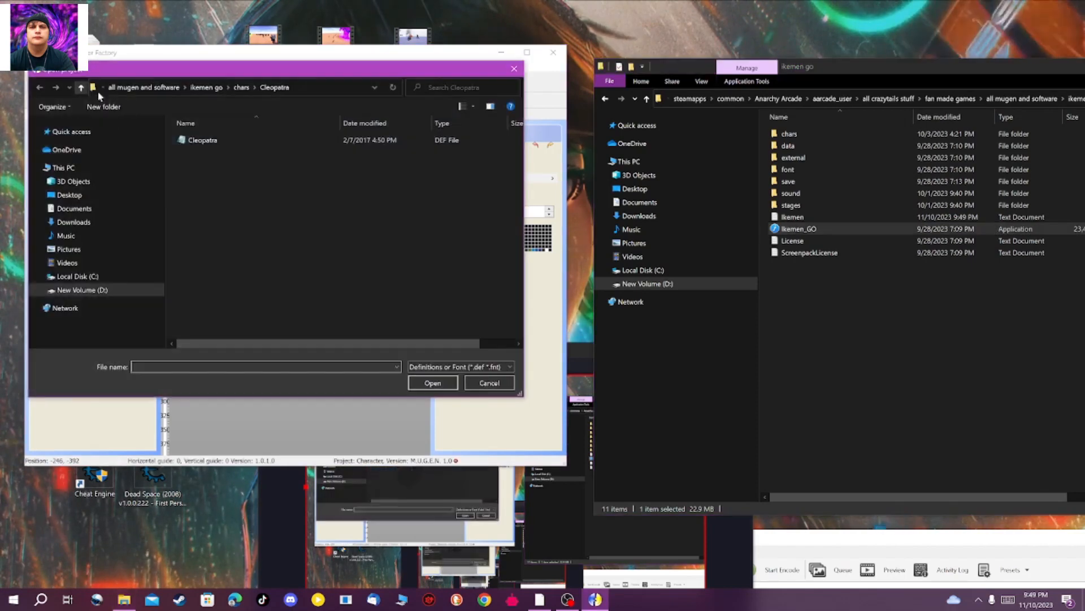
Reload Cleopatra's project and select the 130 × 160 group 9000 index 1 portrait
click(432, 382)
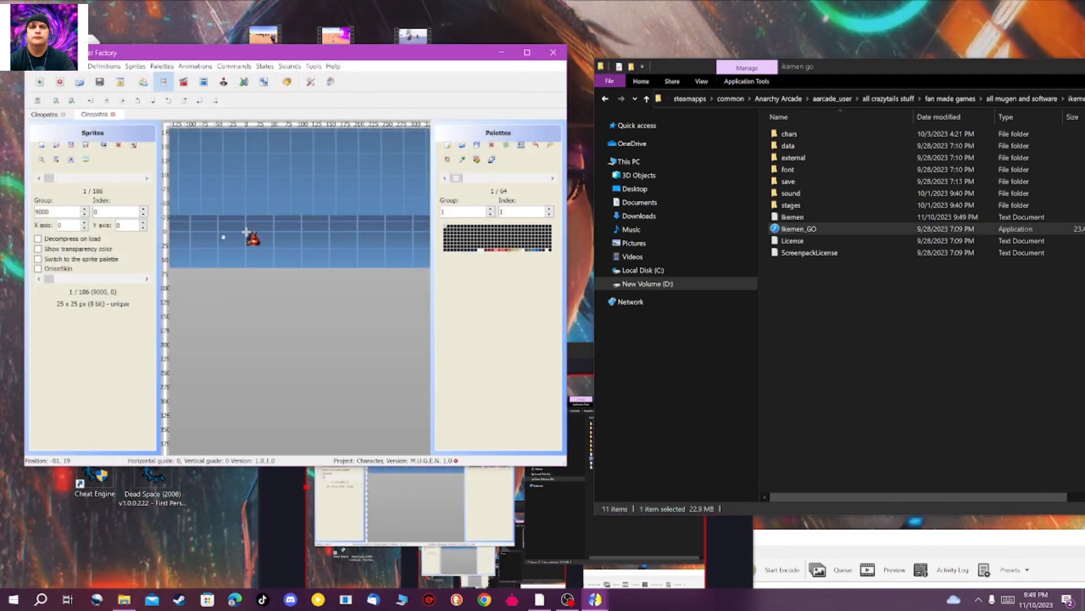
click(146, 177)
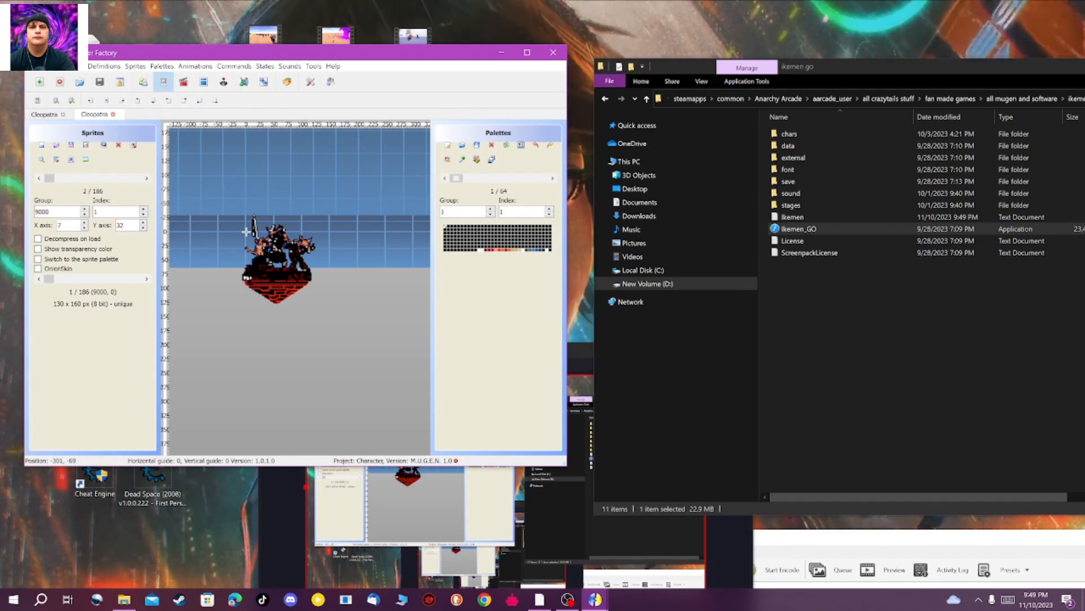
mouse_move(252, 273)
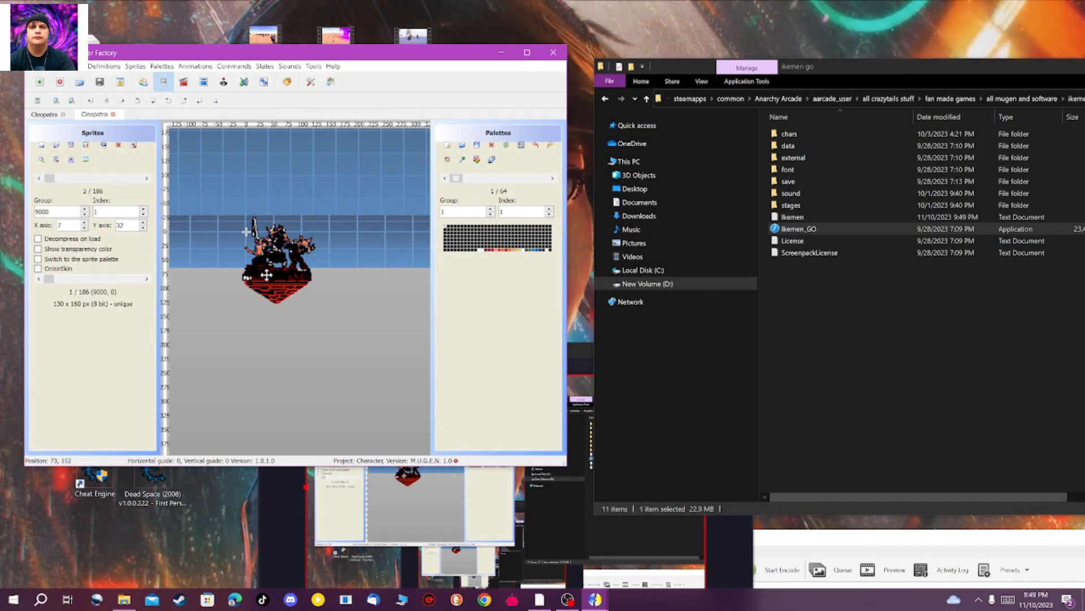
mouse_move(266, 277)
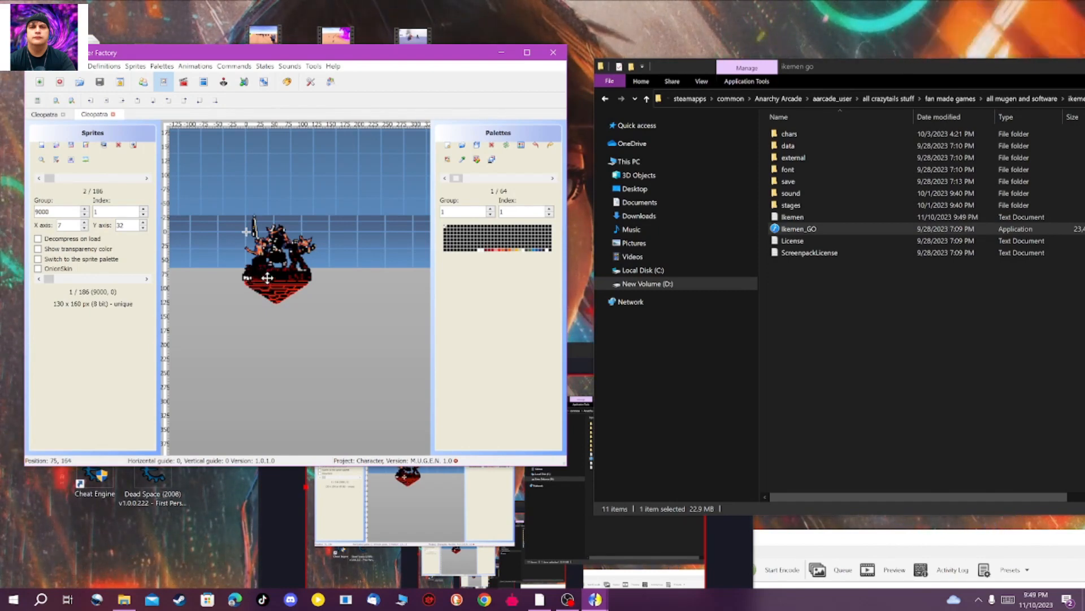
mouse_move(272, 273)
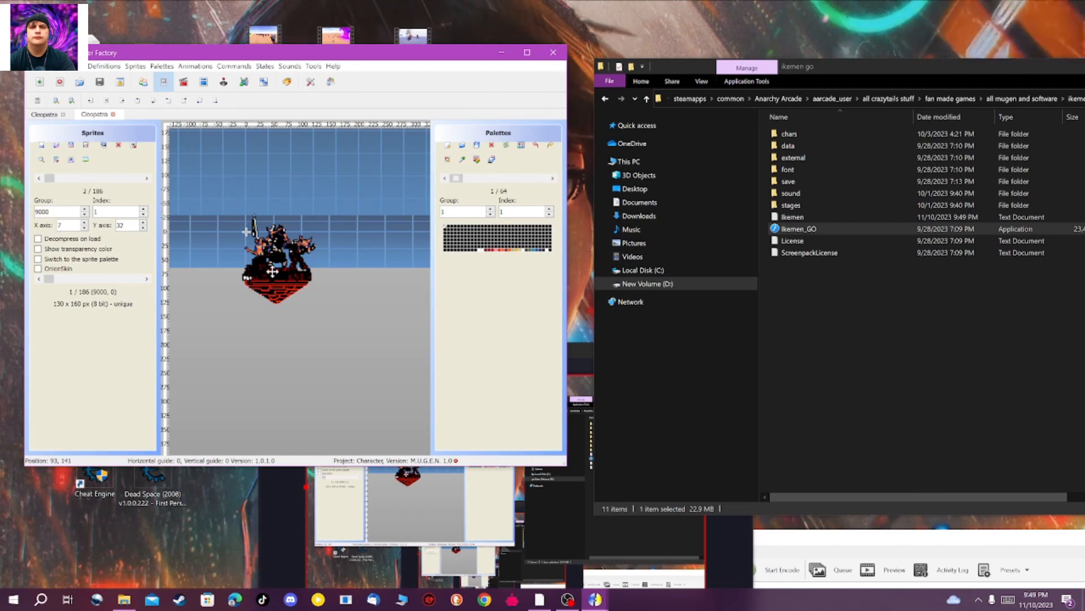
mouse_move(272, 273)
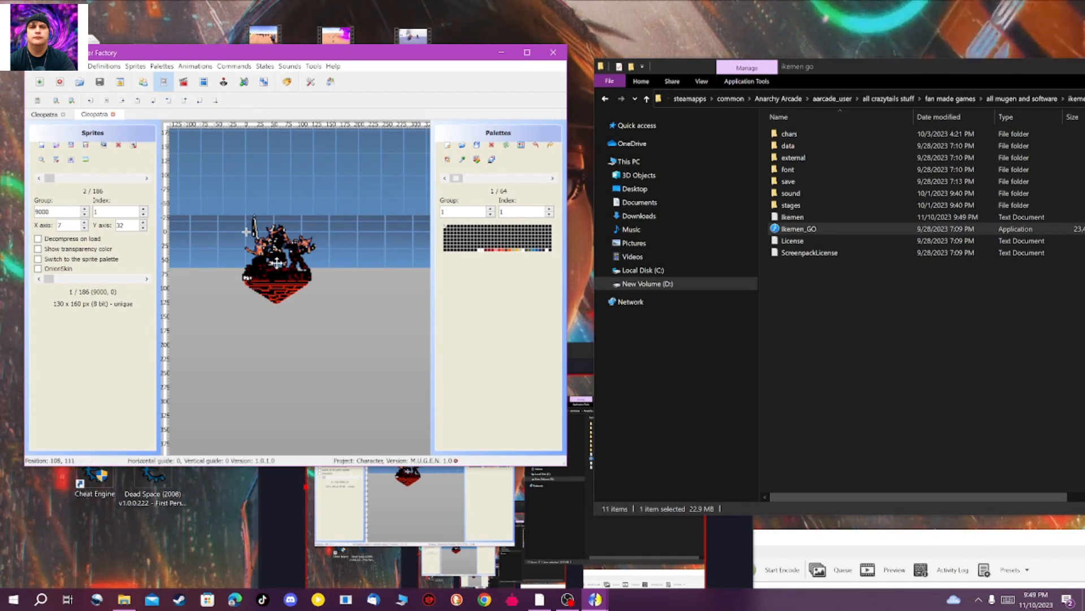
click(134, 65)
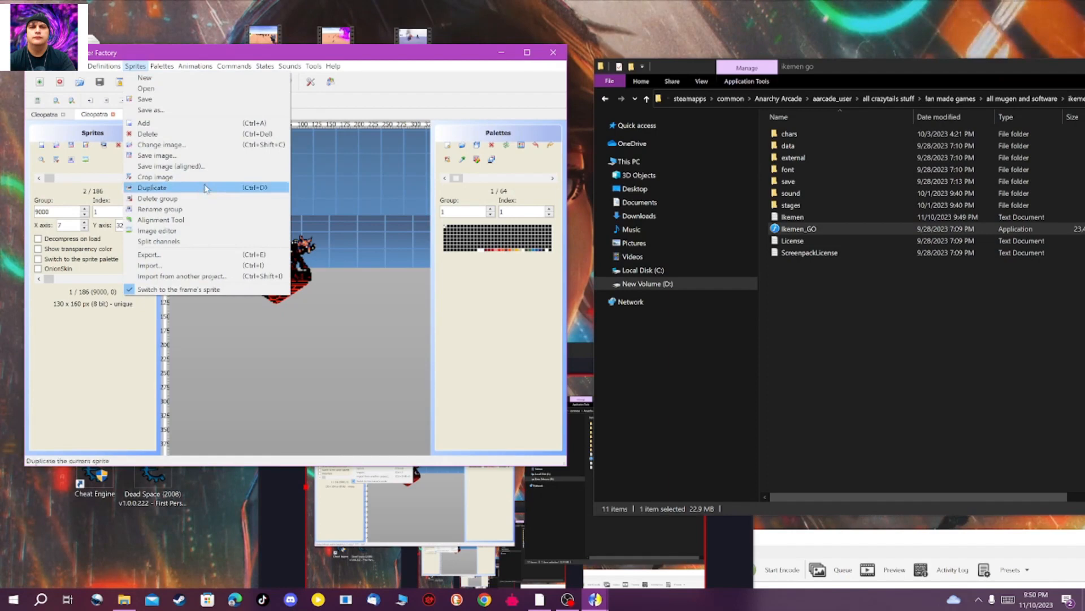
Resize the group 9000 index 1 portrait to 95 × 120 in the image editor
click(156, 229)
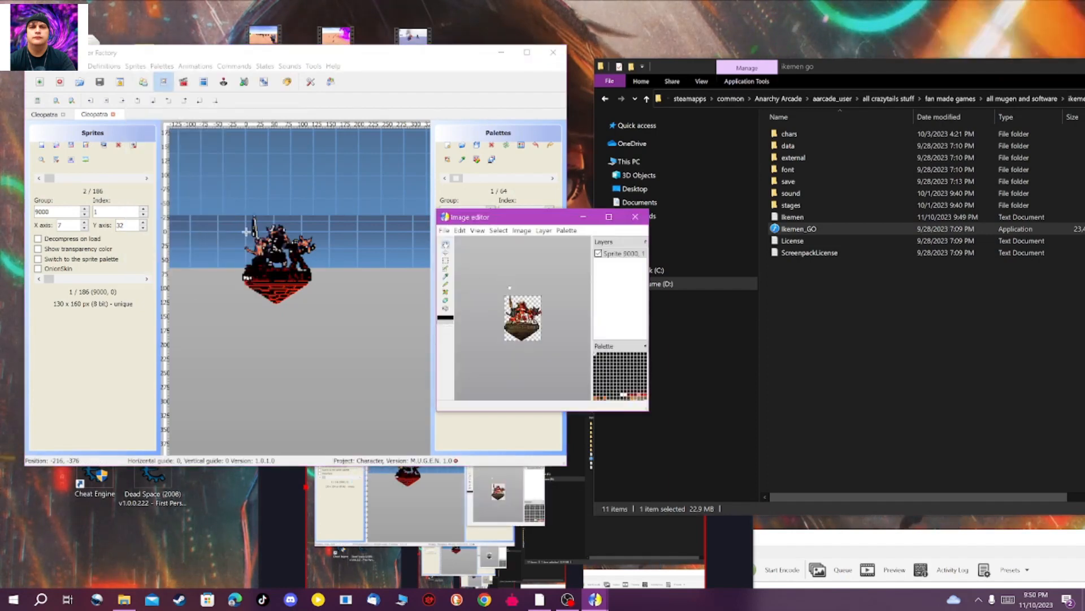
click(521, 230)
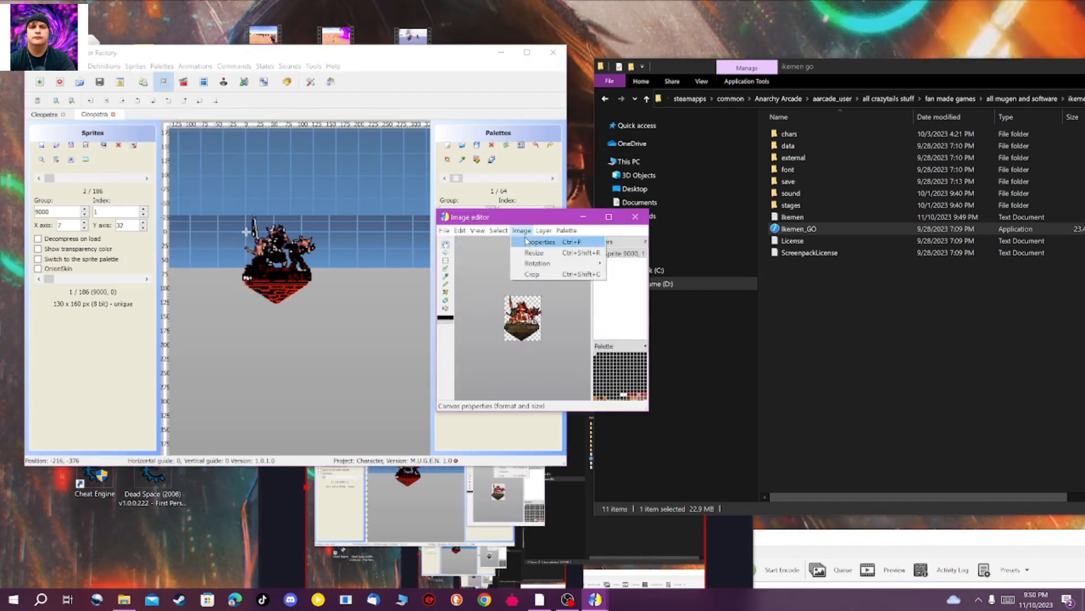
click(535, 252)
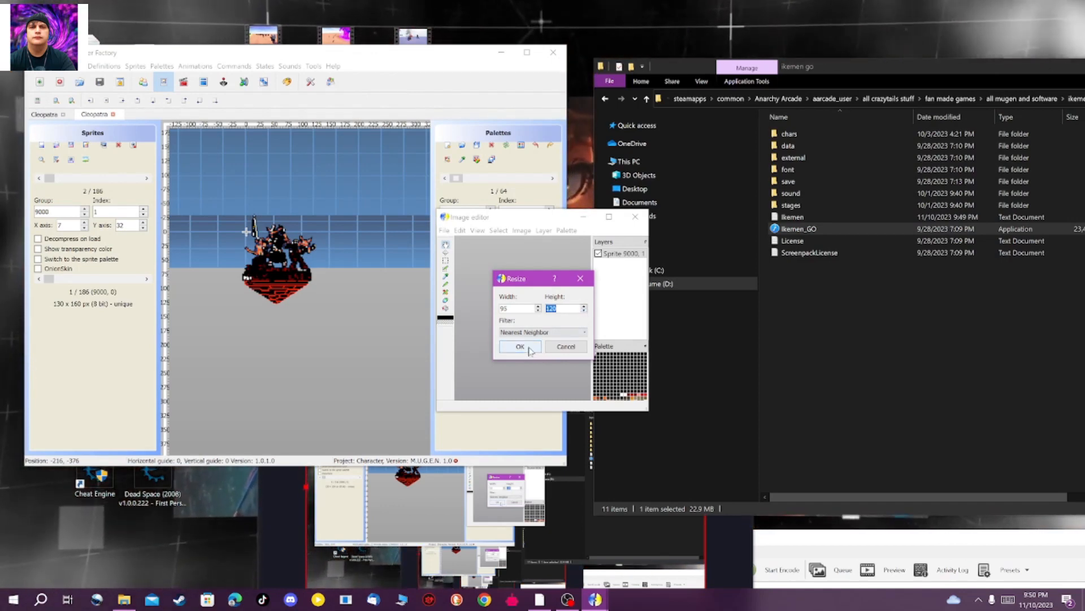
click(519, 346)
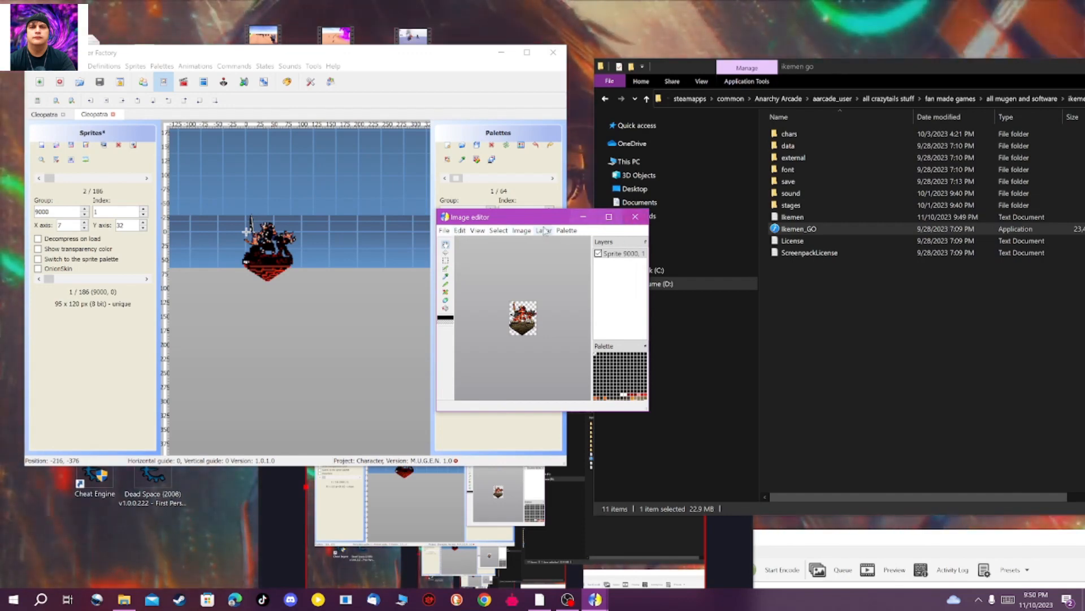
Set the portrait's axis to 1, 24 and close the image editor, confirming the change
click(444, 230)
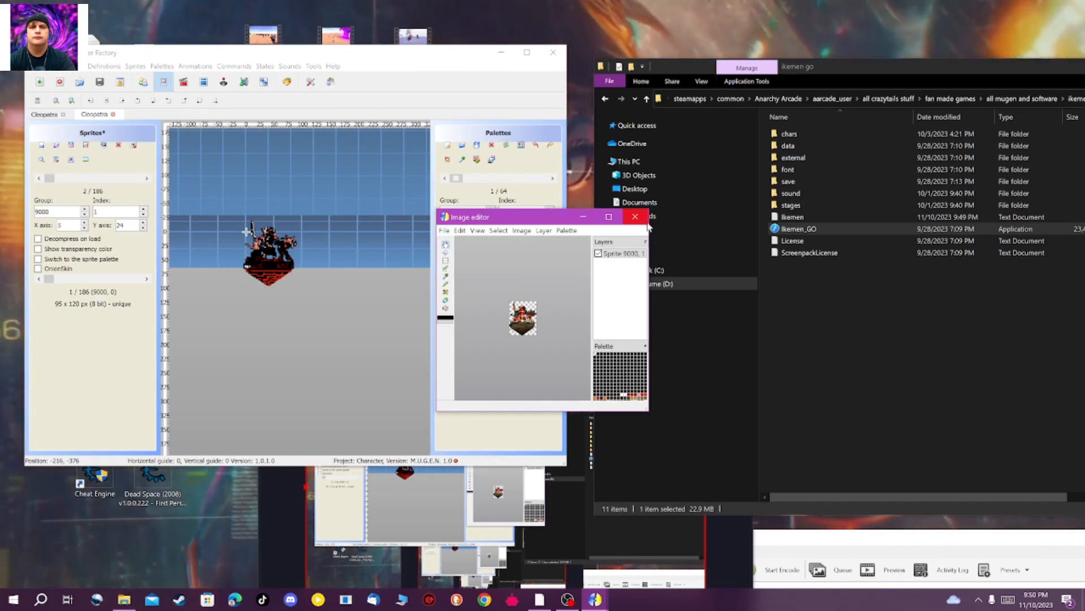
click(634, 217)
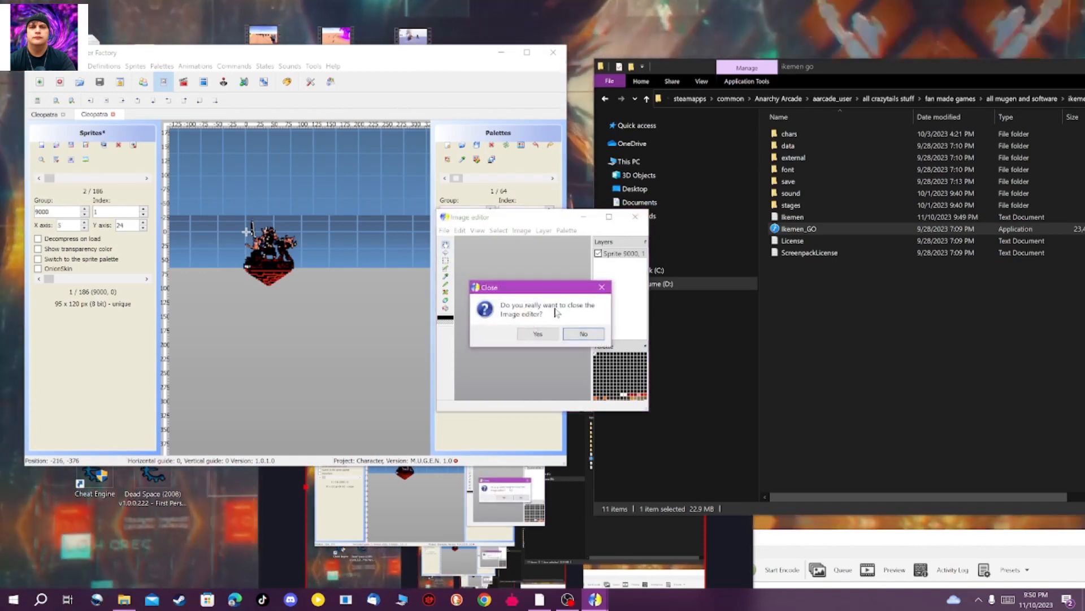
click(538, 334)
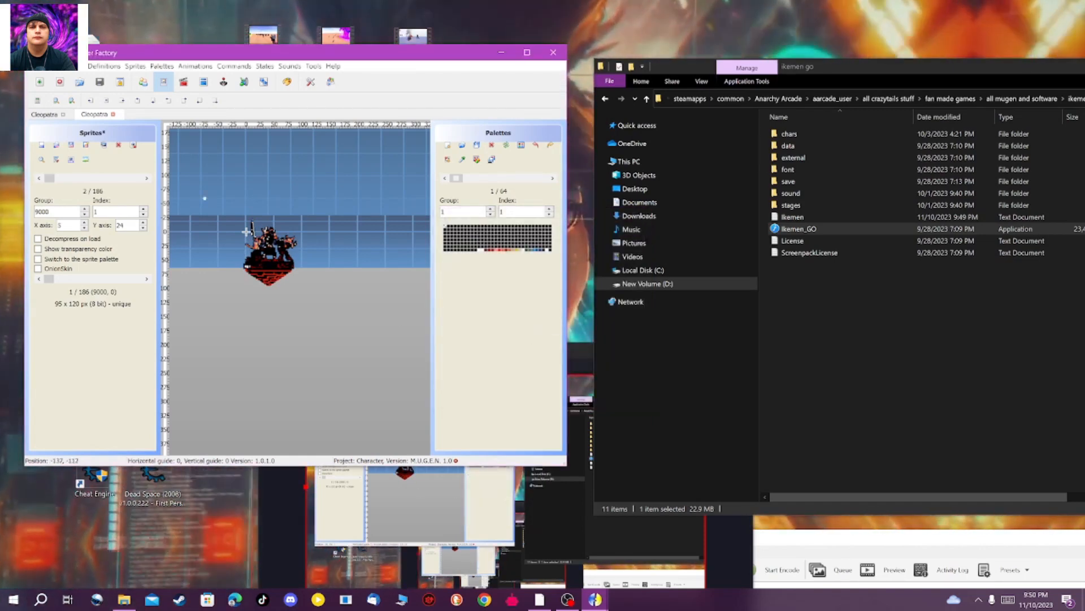
mouse_move(86, 145)
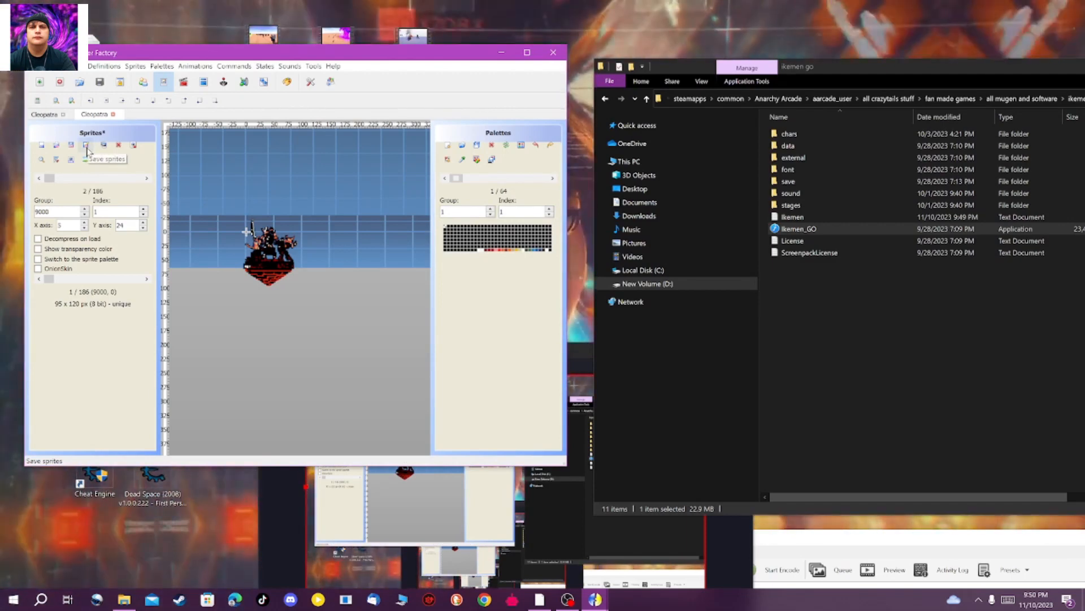
Save the sprites with auto-organized order and launch Ikemen GO to verify the portrait
click(87, 153)
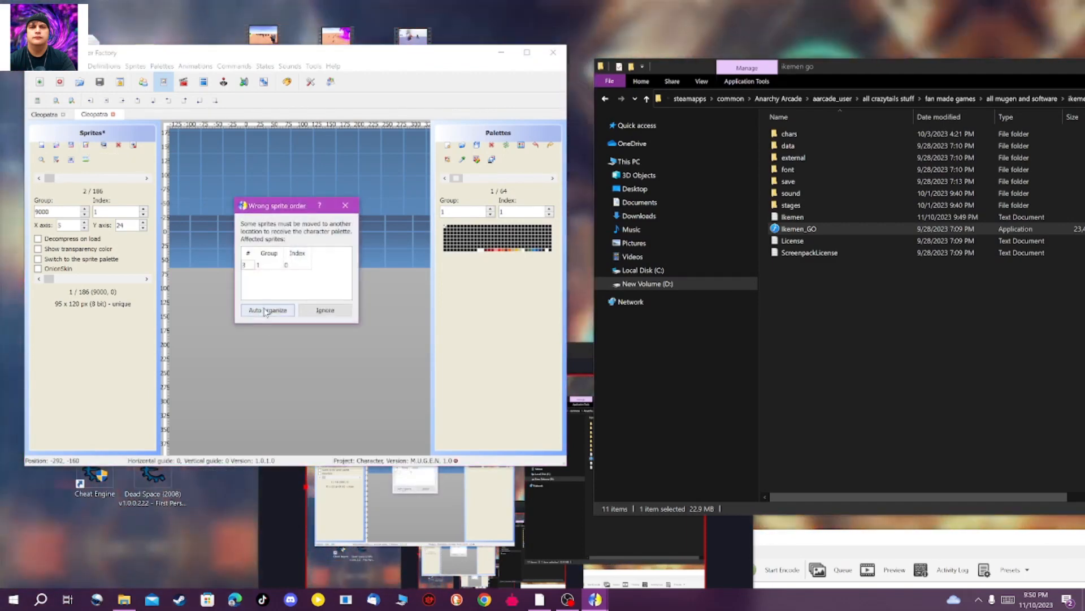
click(267, 310)
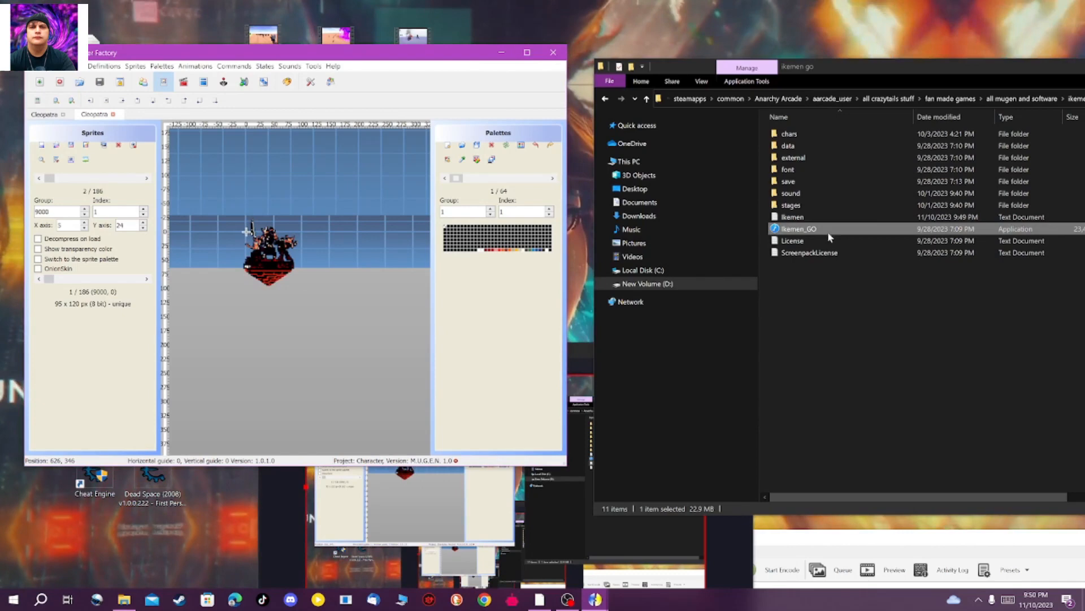
double_click(798, 228)
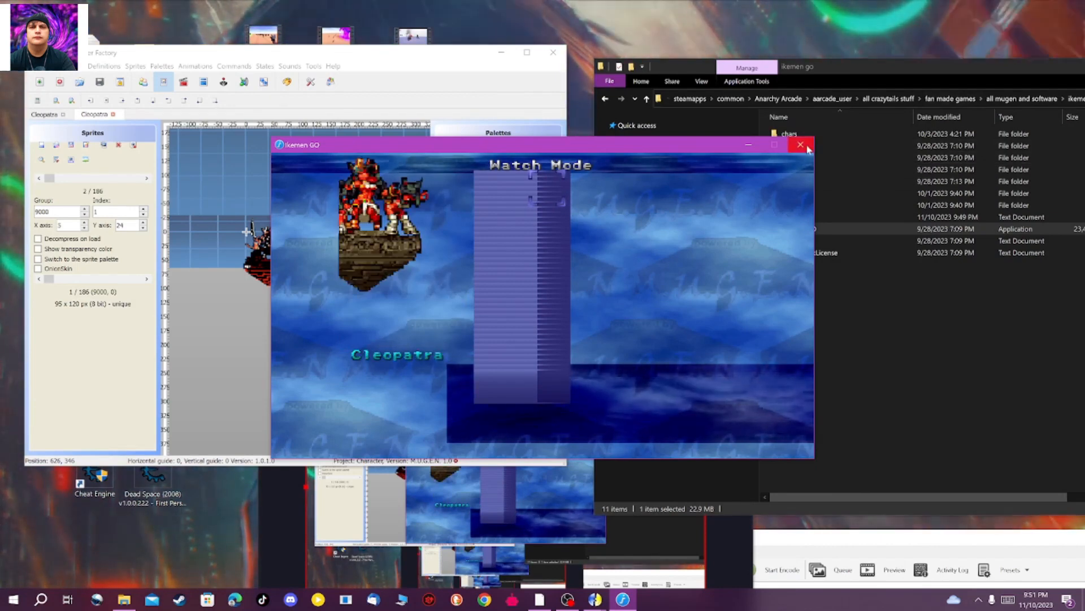
Close the Ikemen GO window after viewing Cleopatra's resized portrait on the select screen
click(800, 144)
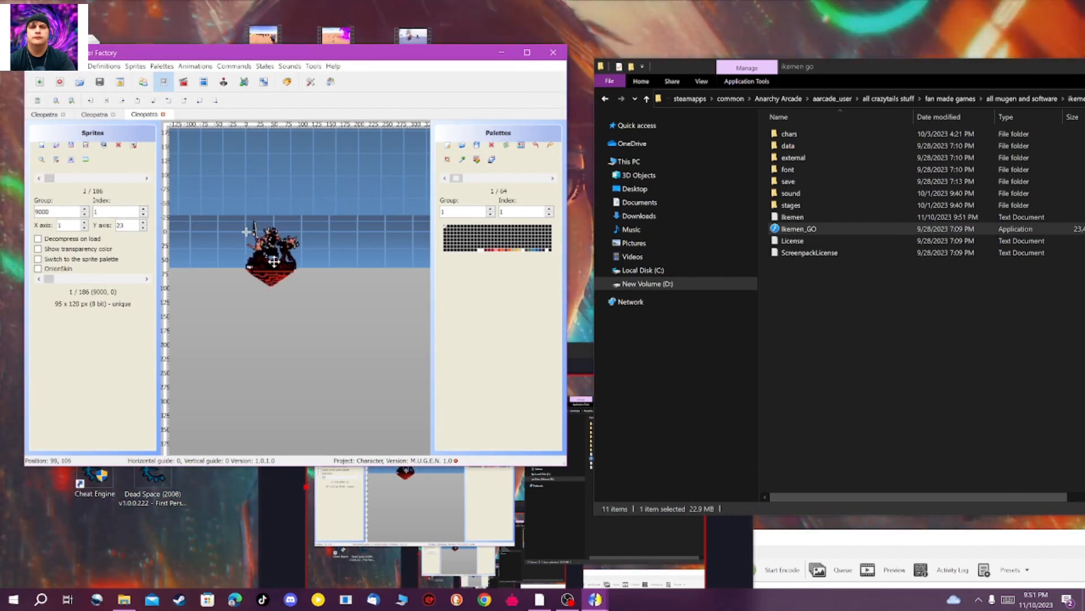
Drag the portrait so its axis reads -17, 4, auto-organize the sprites, and relaunch Ikemen GO
drag(270, 256, 280, 270)
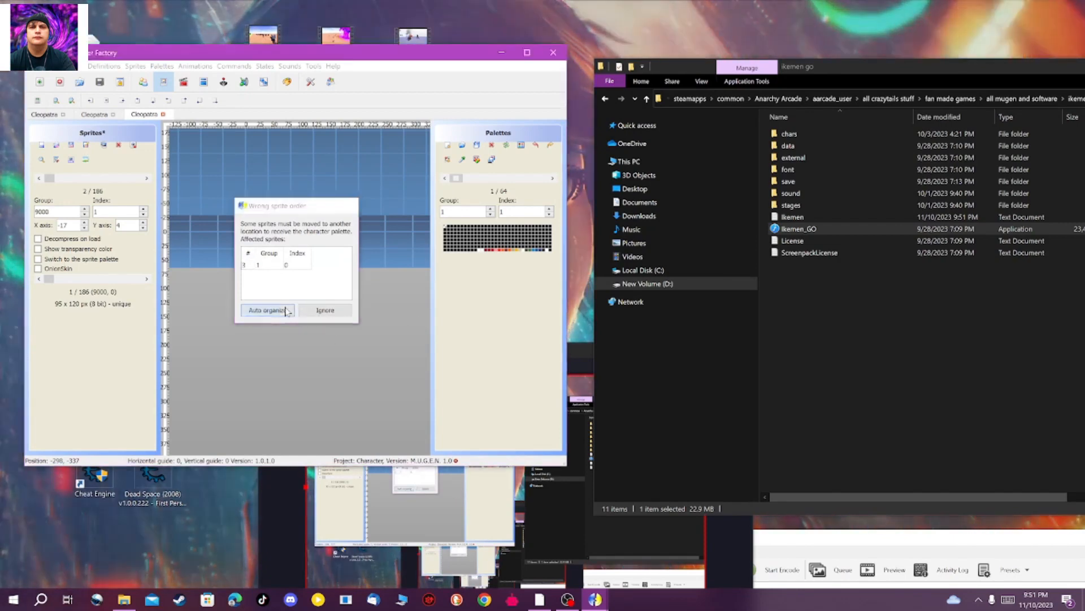
click(267, 309)
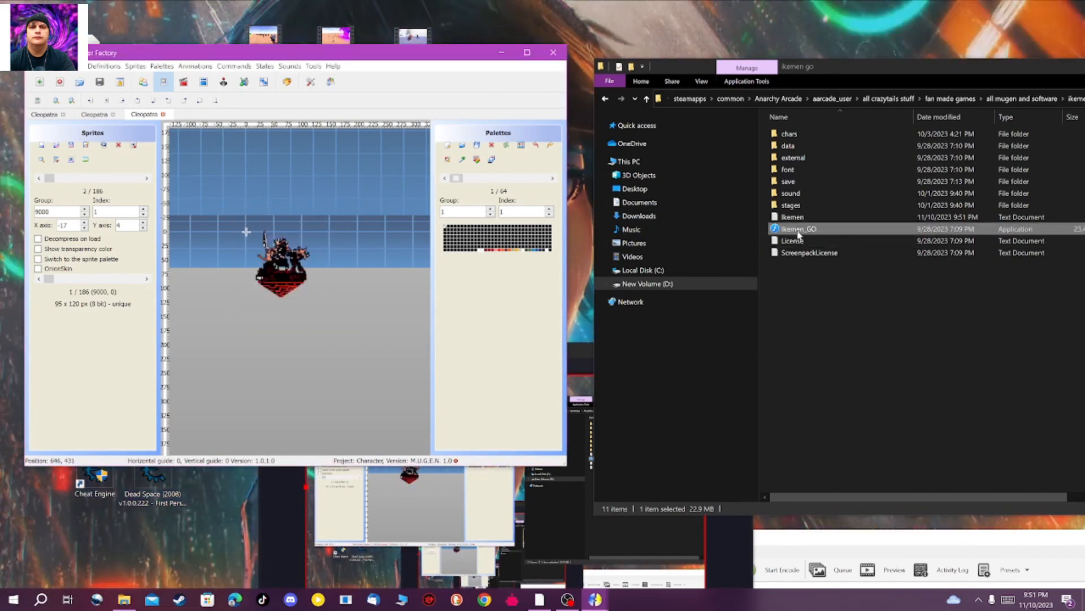
double_click(800, 228)
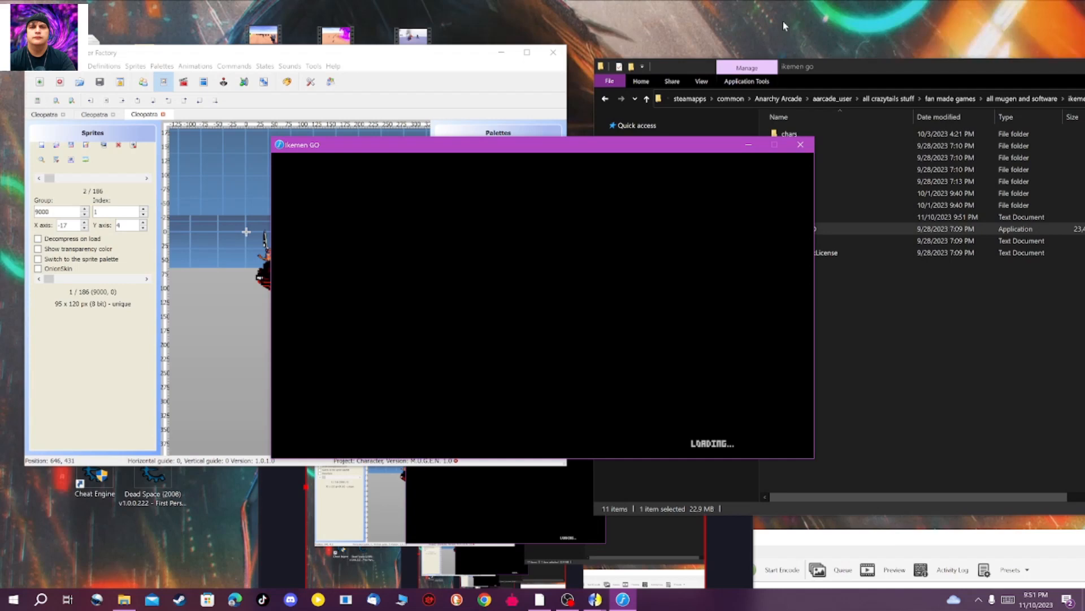
mouse_move(780, 22)
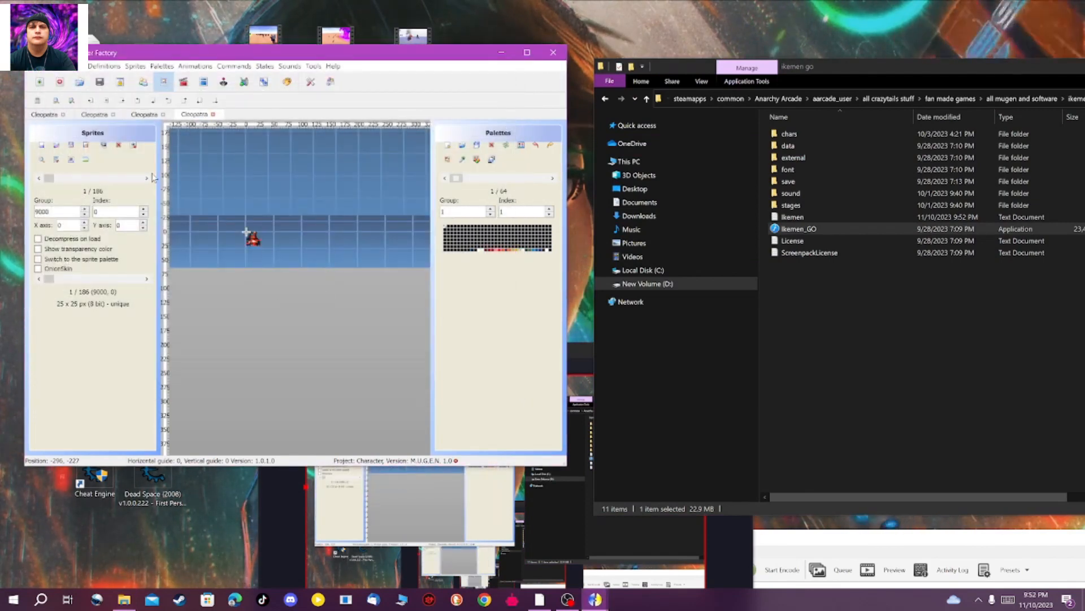
Select sprite 9000,1 with axis 31, 4 and relaunch Ikemen GO to test it
click(143, 208)
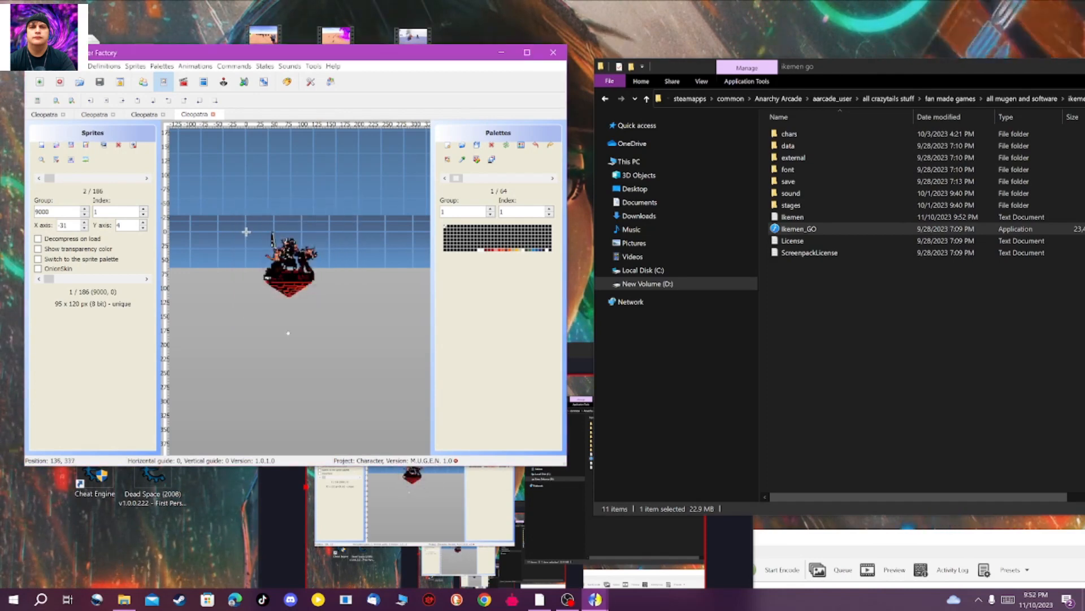
double_click(798, 228)
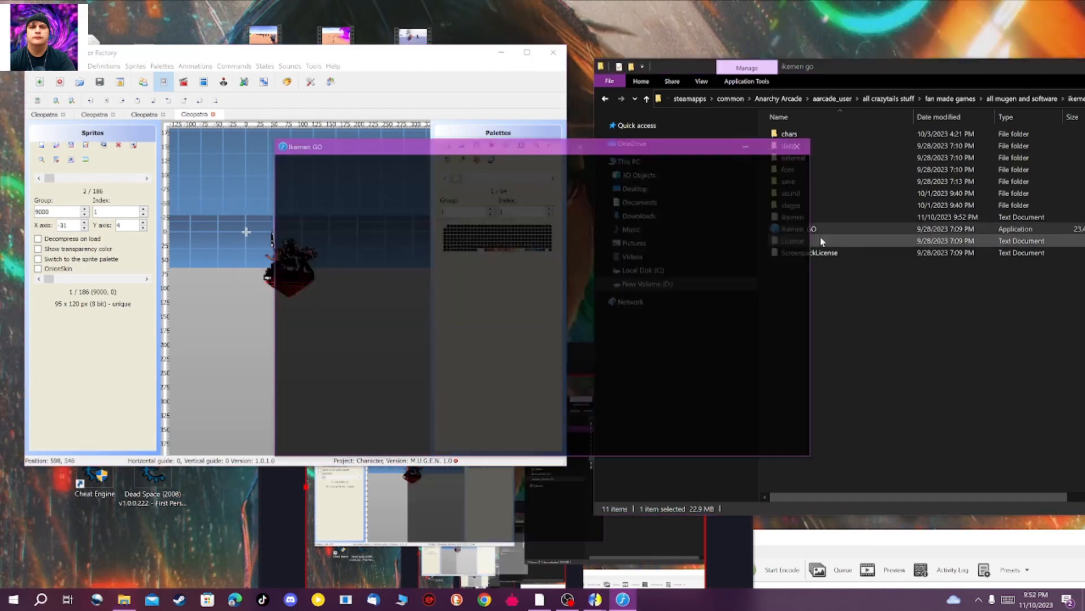
double_click(793, 229)
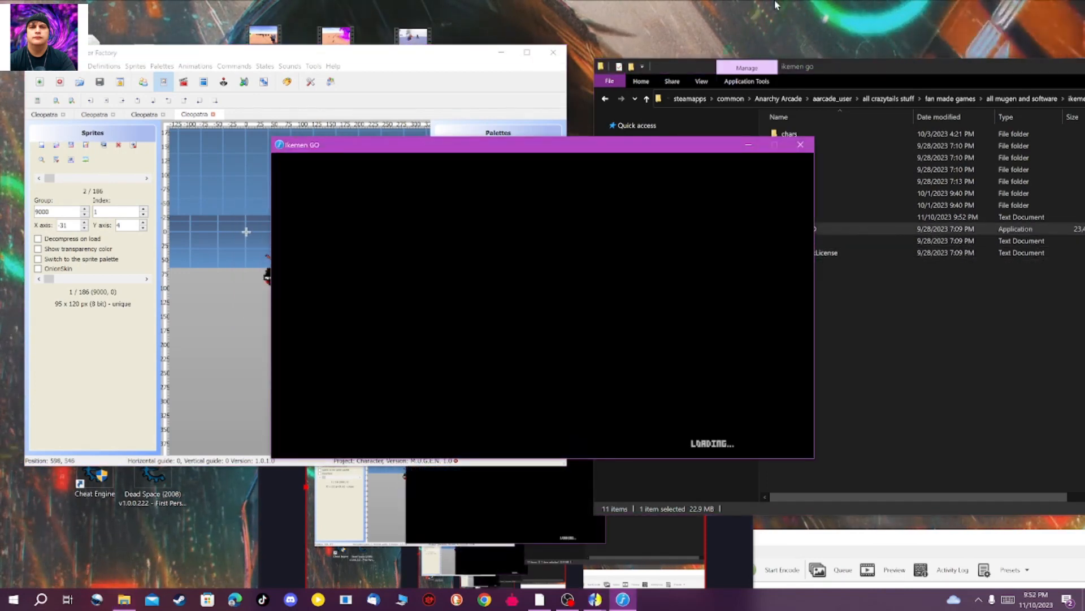